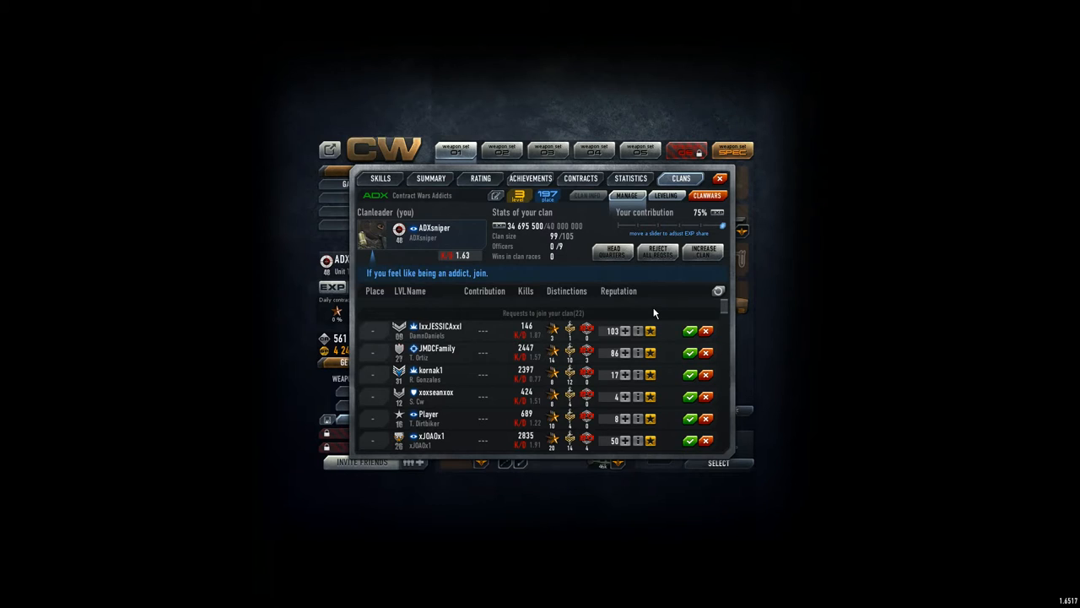
mouse_move(540, 204)
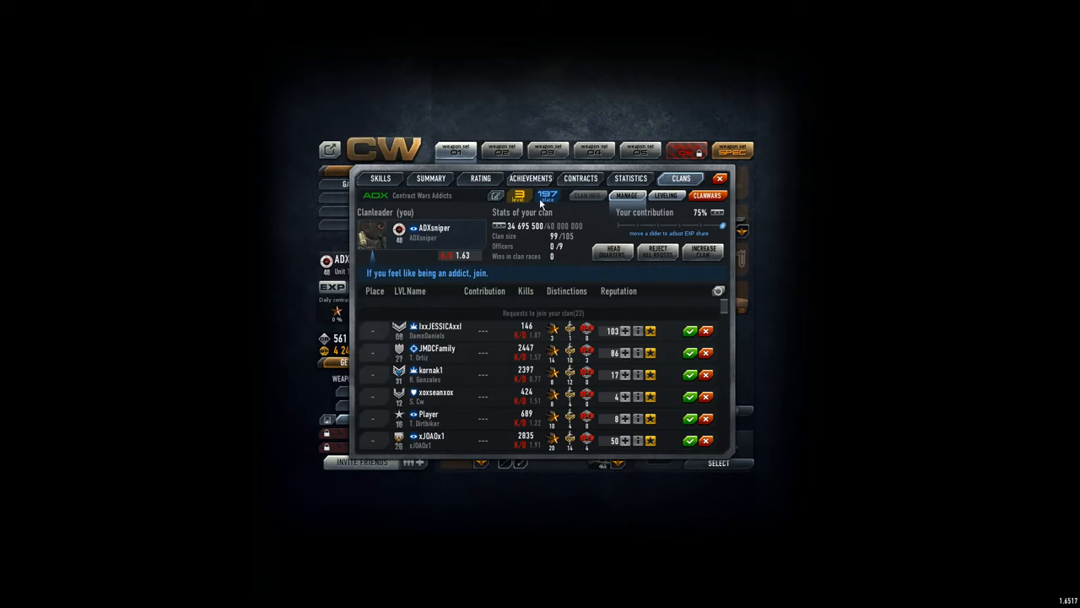
mouse_move(551, 202)
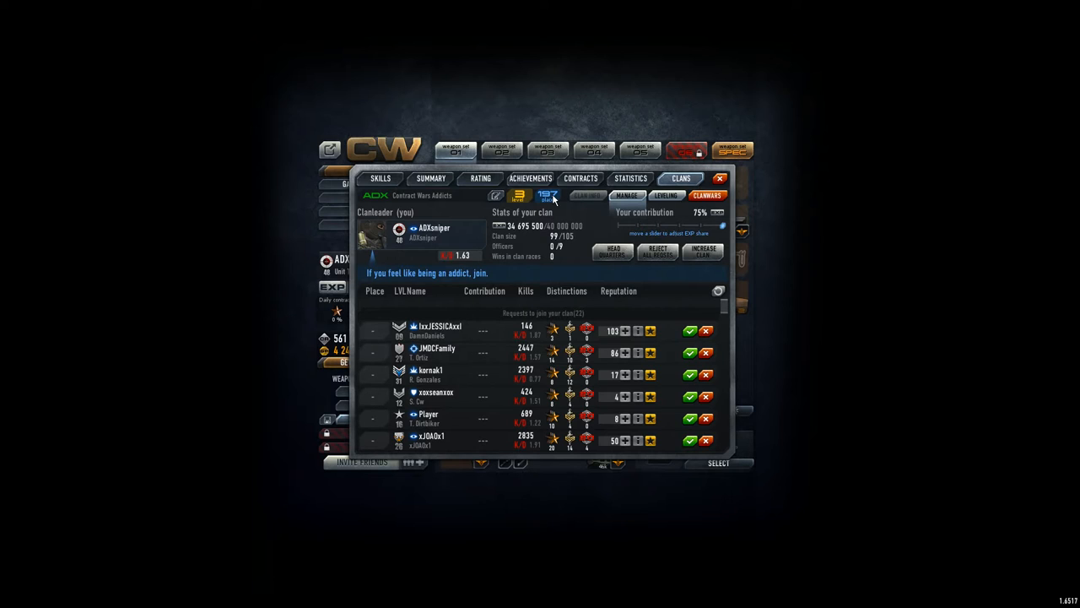
mouse_move(561, 231)
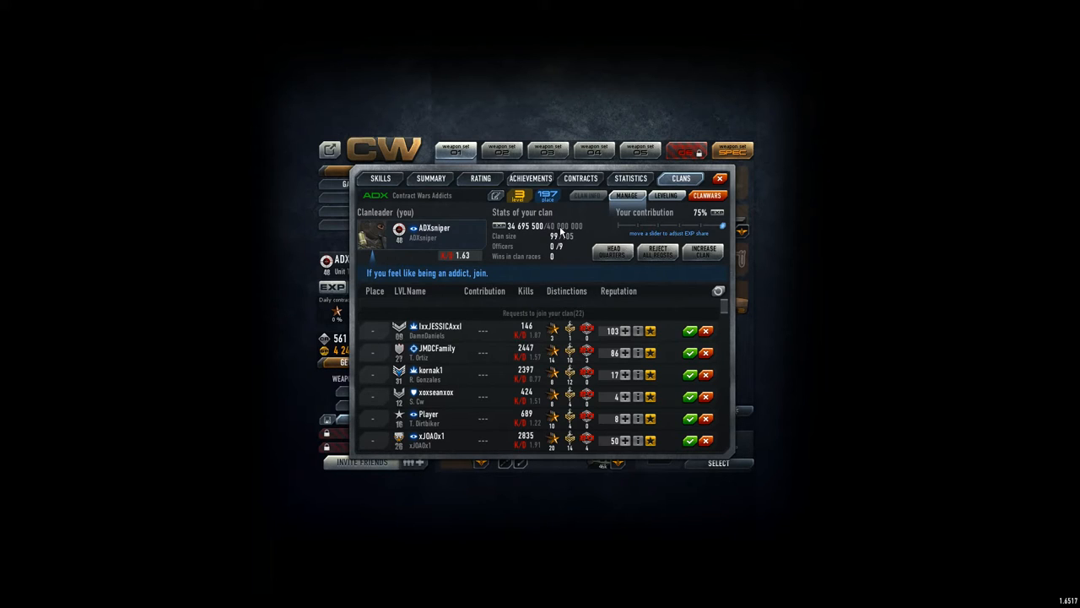
mouse_move(556, 196)
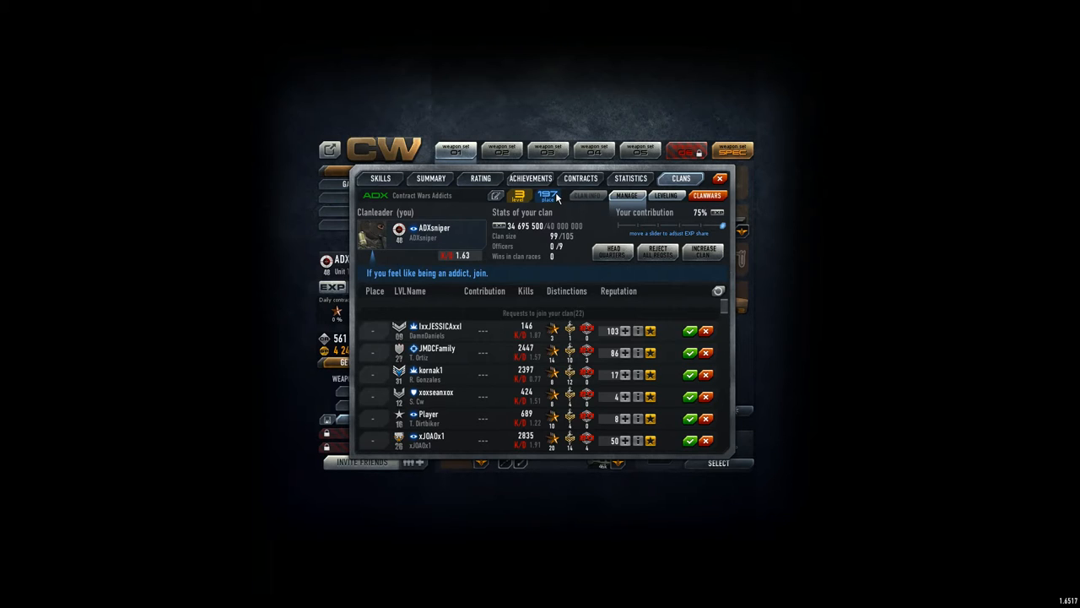
mouse_move(654, 331)
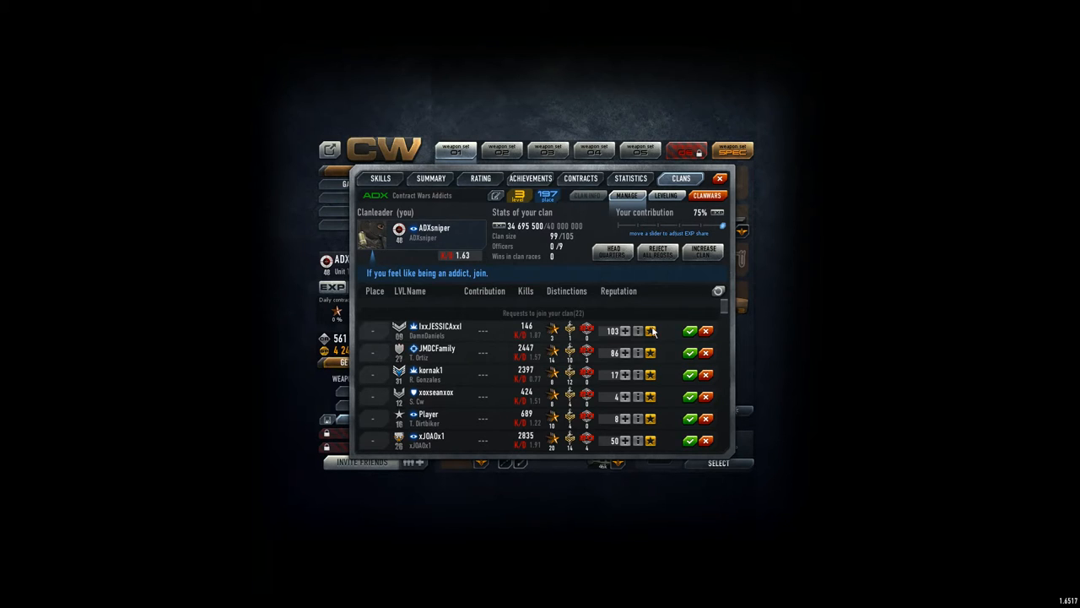
mouse_move(716, 324)
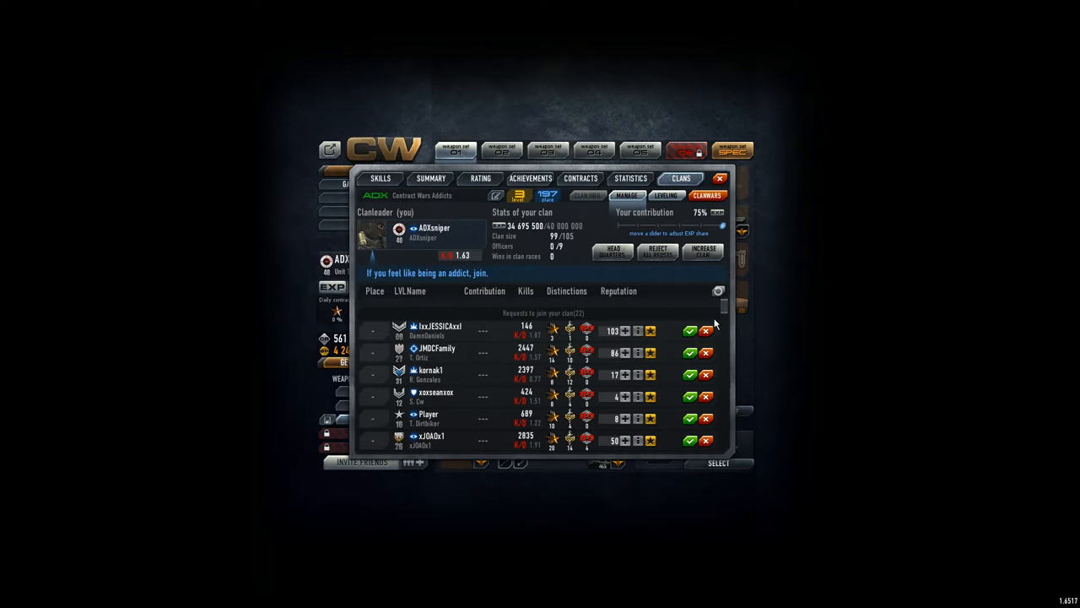
Start dismissing contractor Maslax, then cancel to keep him in the clan.
scroll("down", 3)
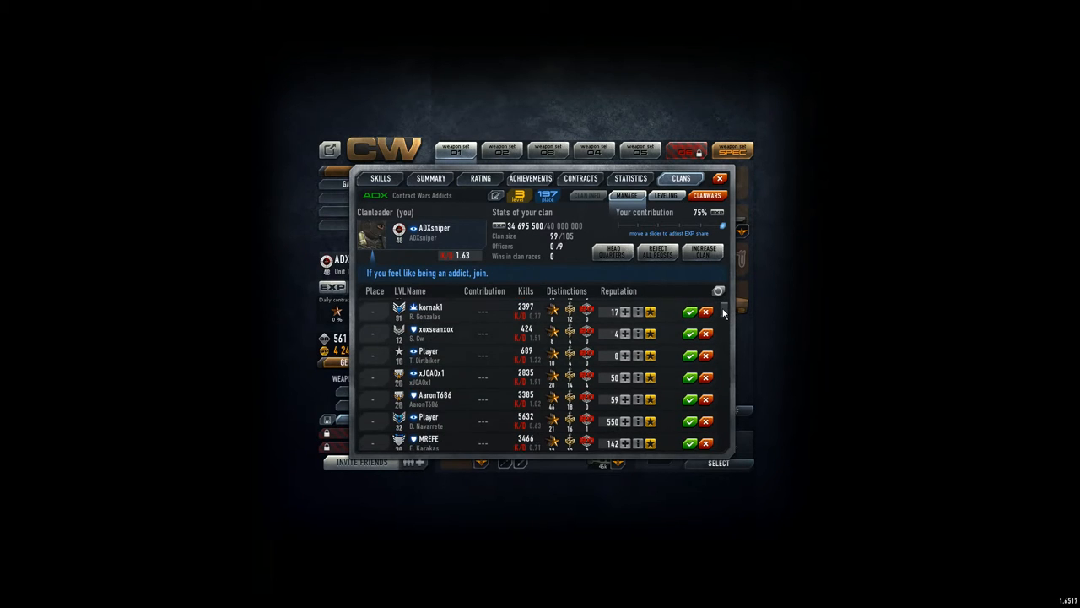
scroll("down", 3)
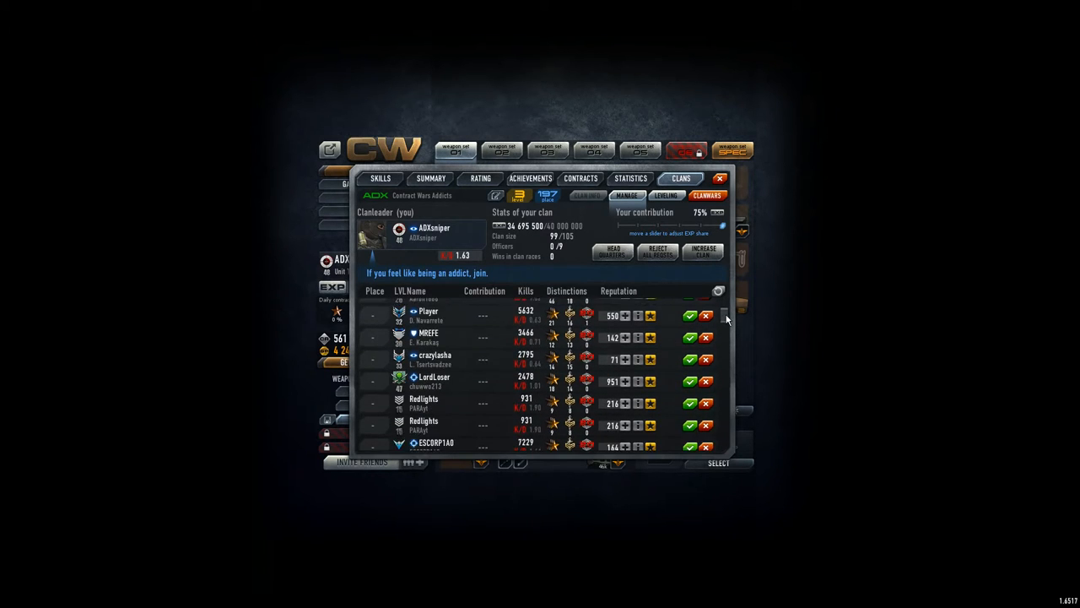
scroll("down", 3)
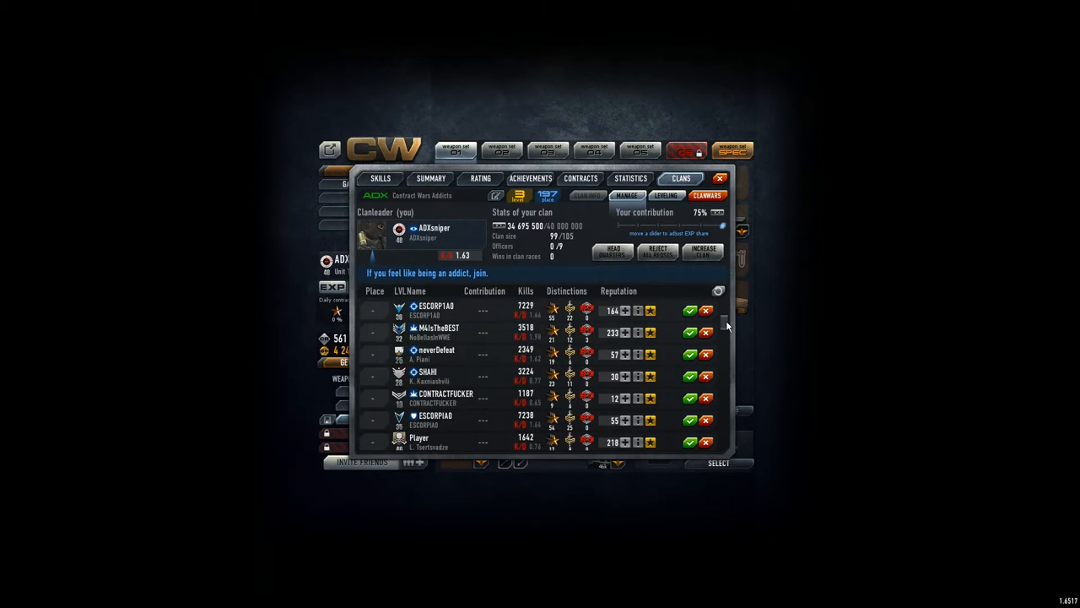
scroll("down", 3)
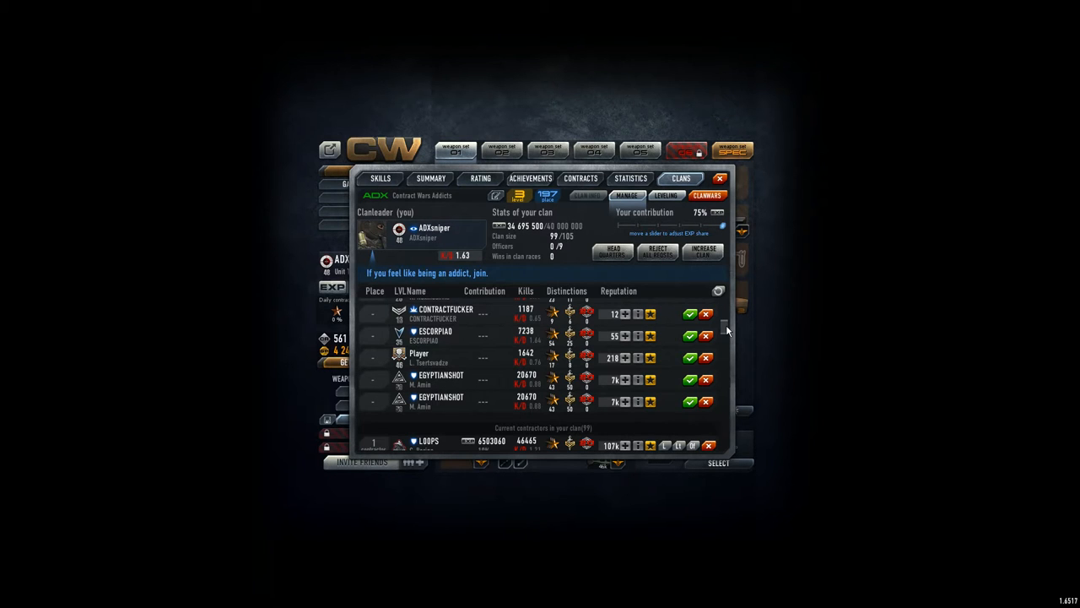
scroll("down", 3)
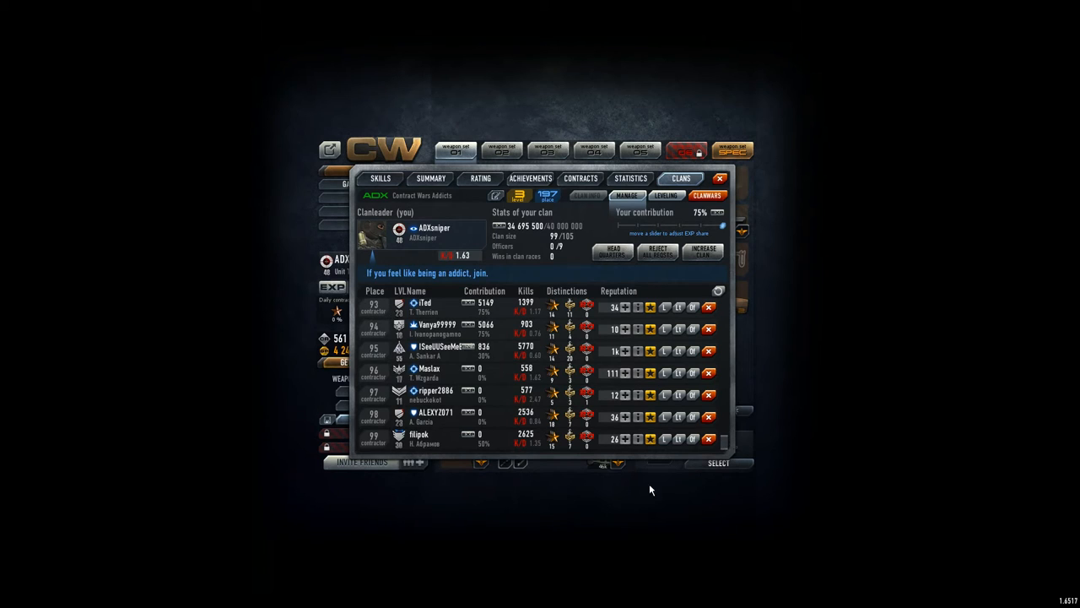
mouse_move(481, 390)
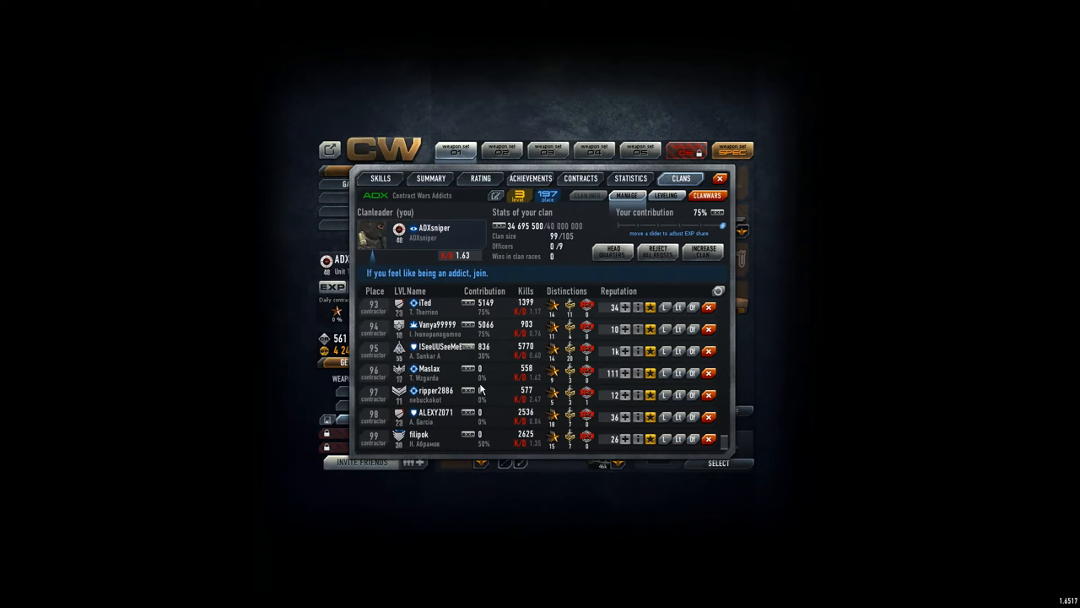
left_click(709, 438)
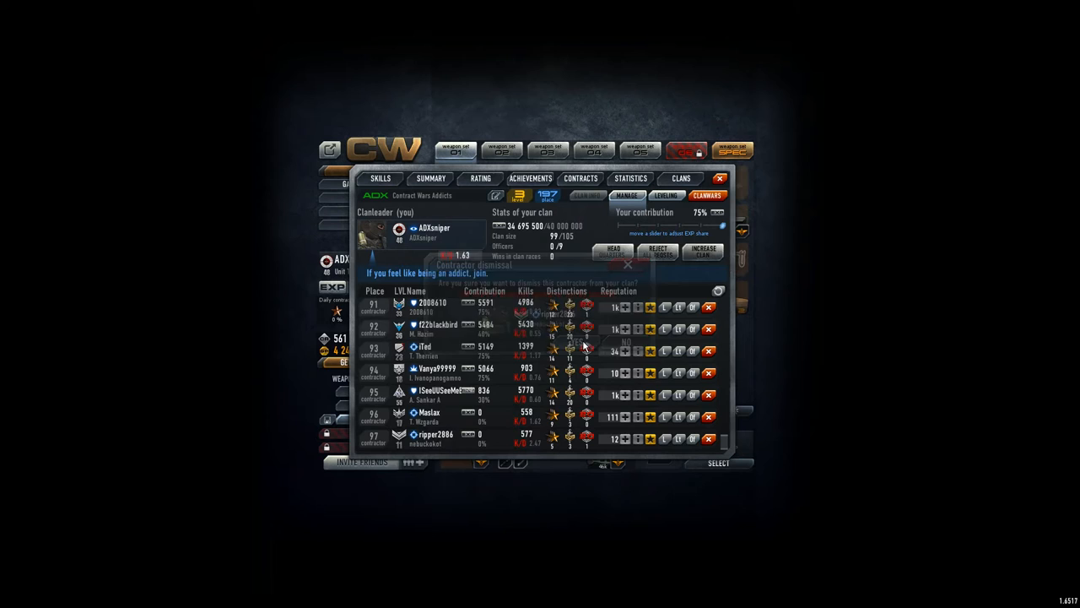
left_click(709, 438)
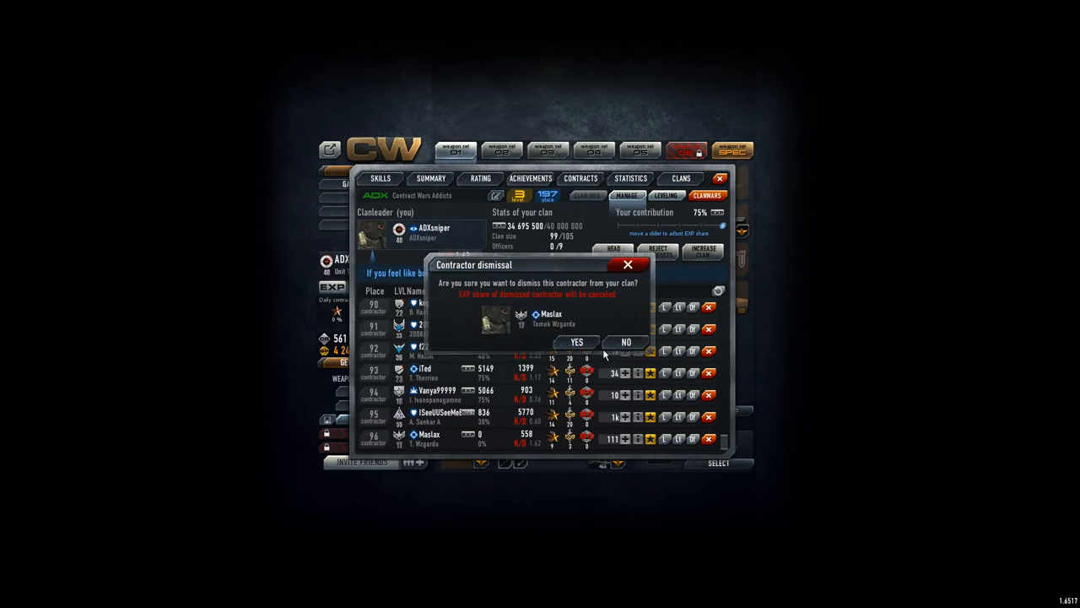
left_click(577, 342)
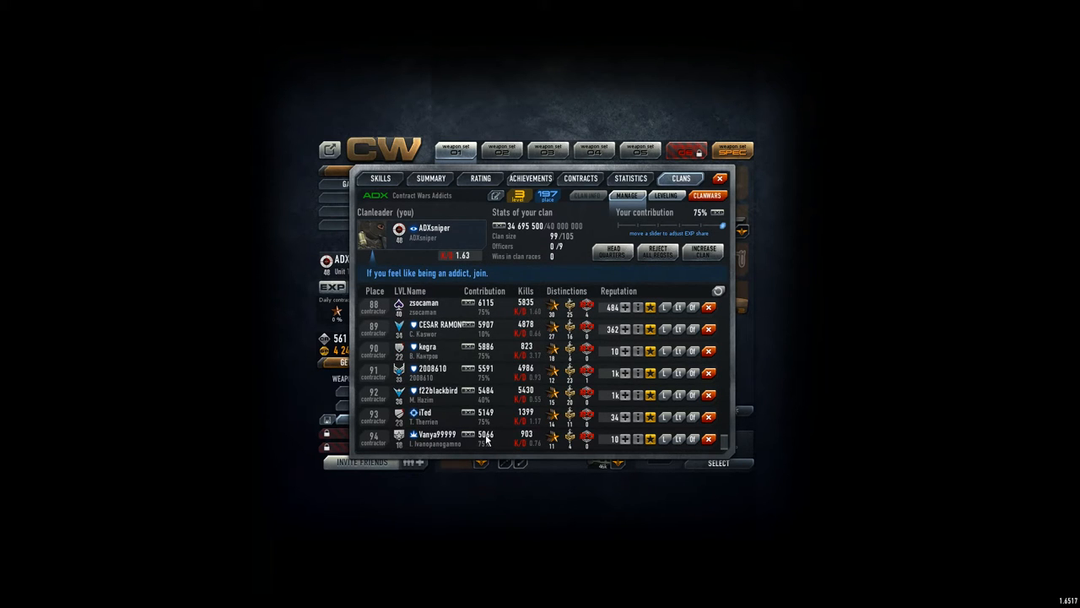
Accept the two bottom applicants' join requests, bringing the clan to 95 of 105.
scroll("up", 3)
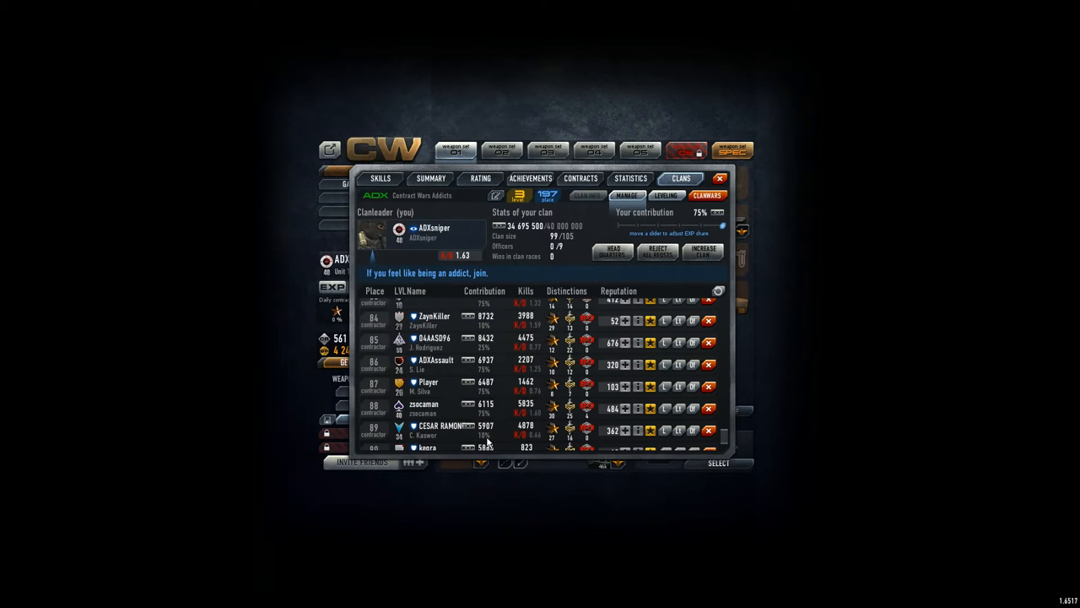
scroll("up", 3)
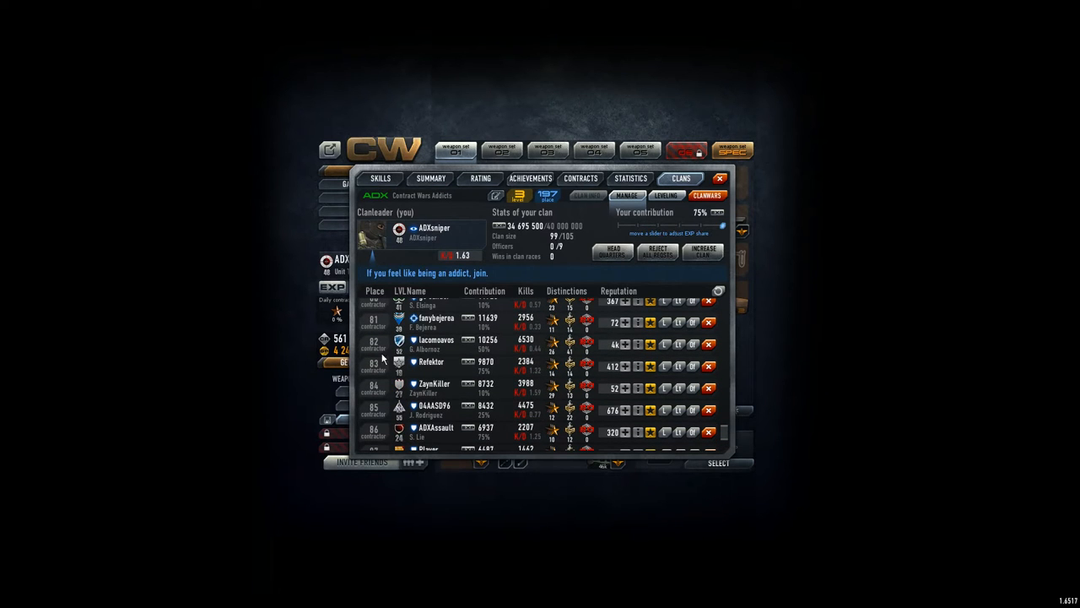
scroll("down", 3)
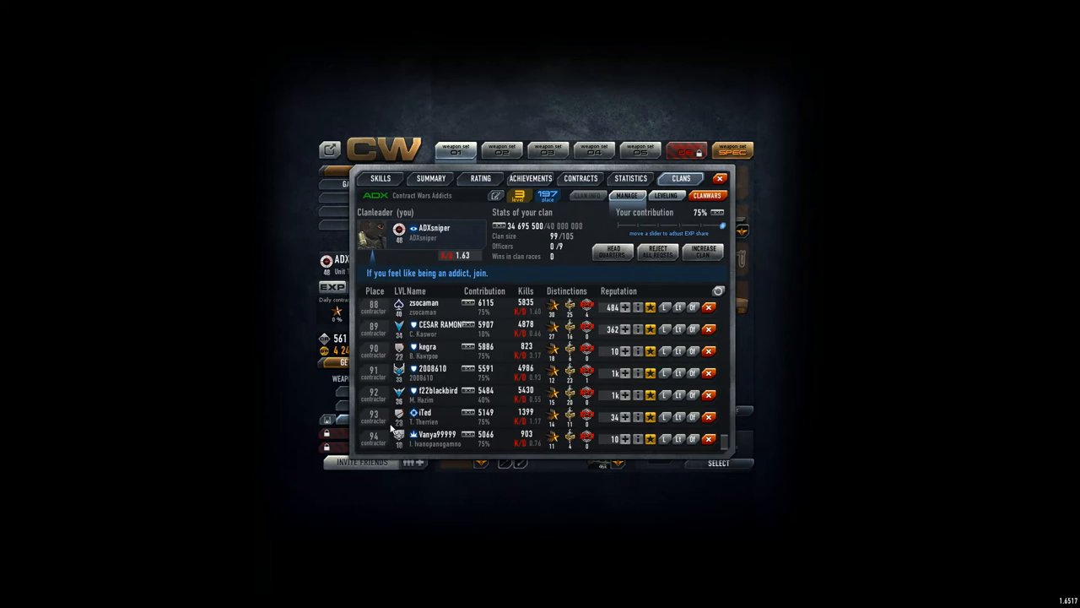
scroll("up", 3)
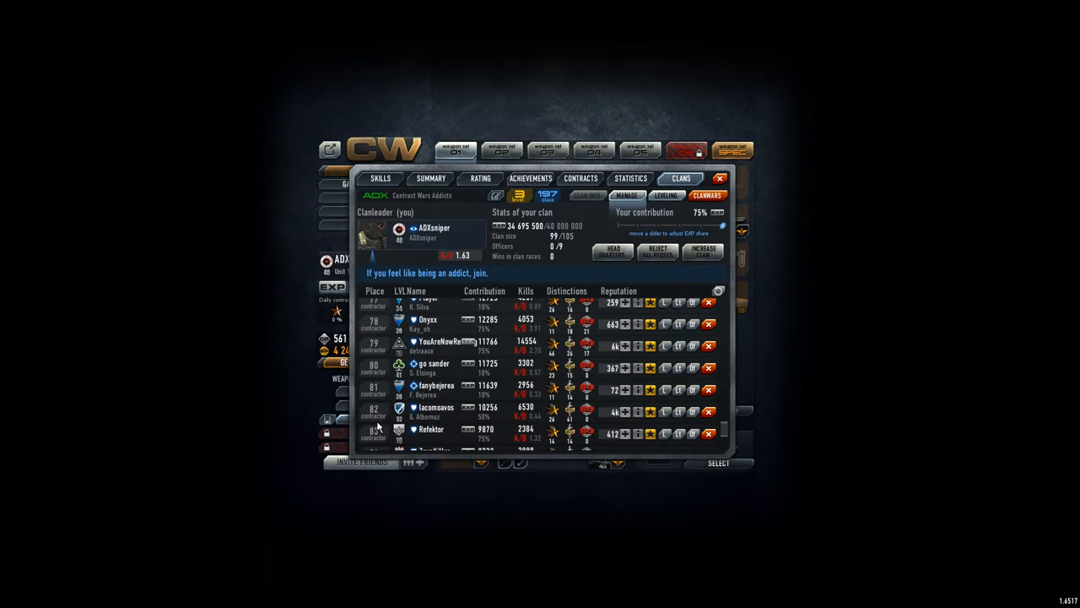
mouse_move(723, 432)
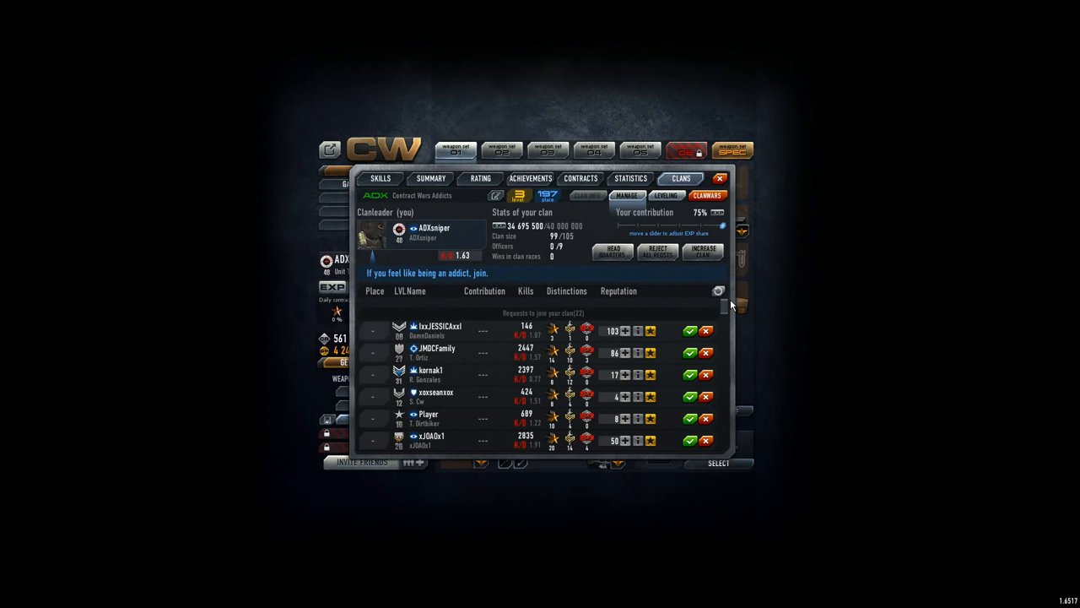
mouse_move(449, 364)
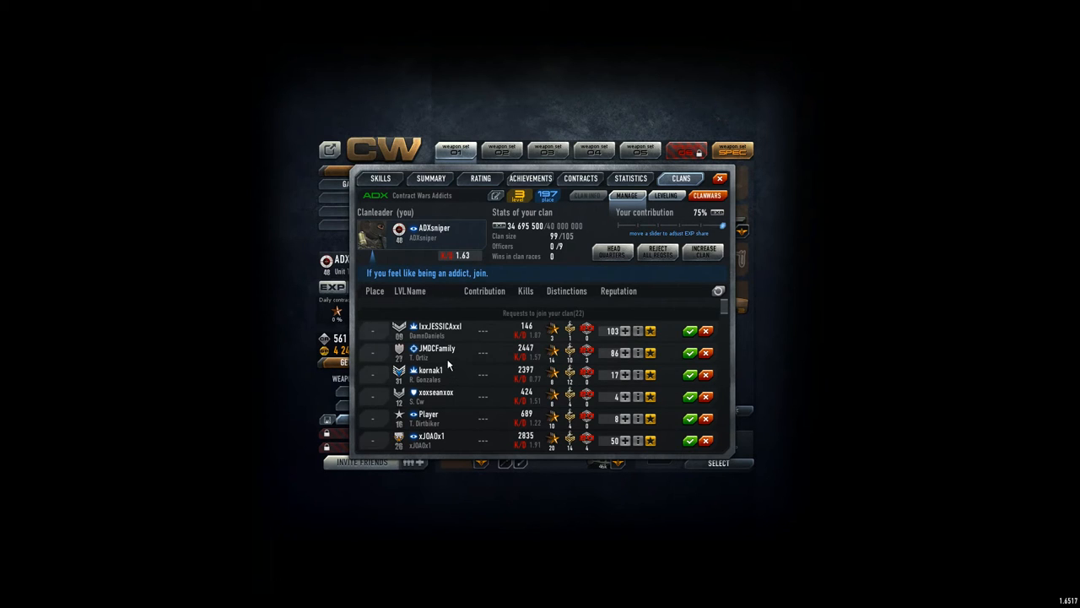
mouse_move(405, 338)
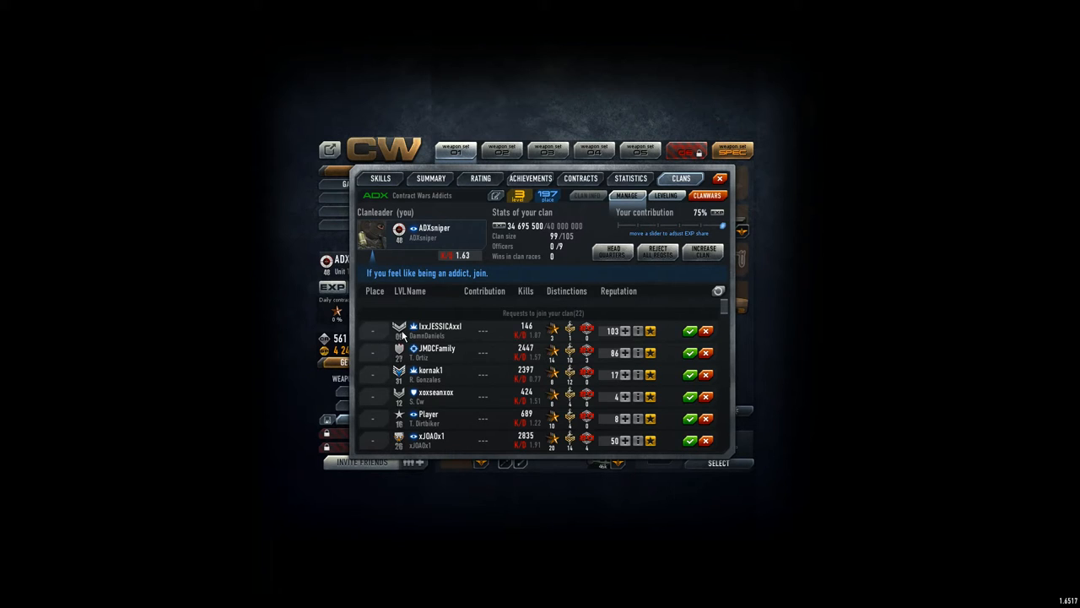
mouse_move(403, 334)
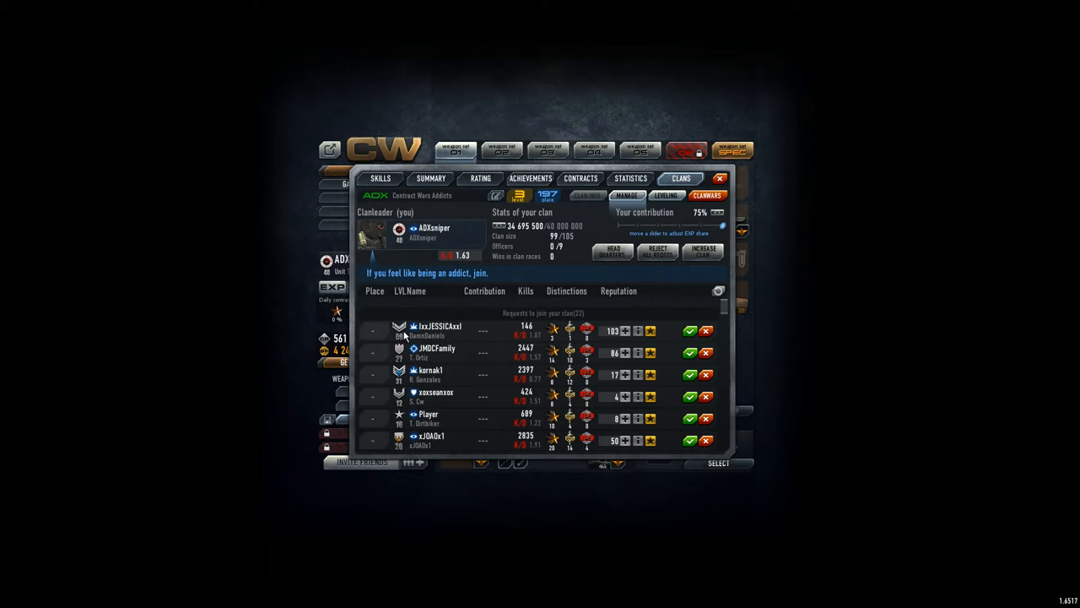
mouse_move(419, 359)
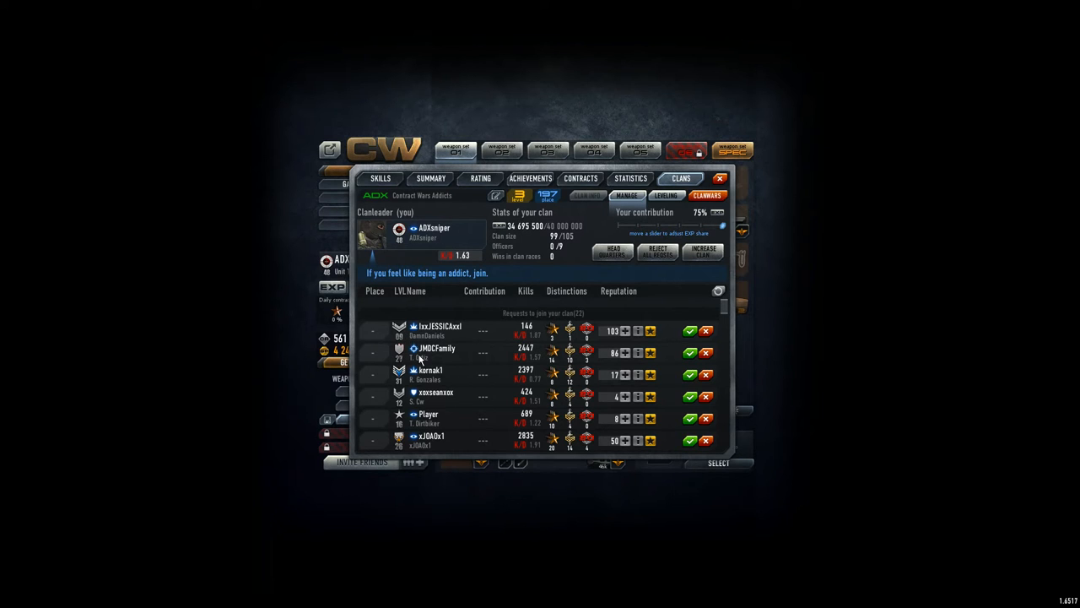
scroll("down", 3)
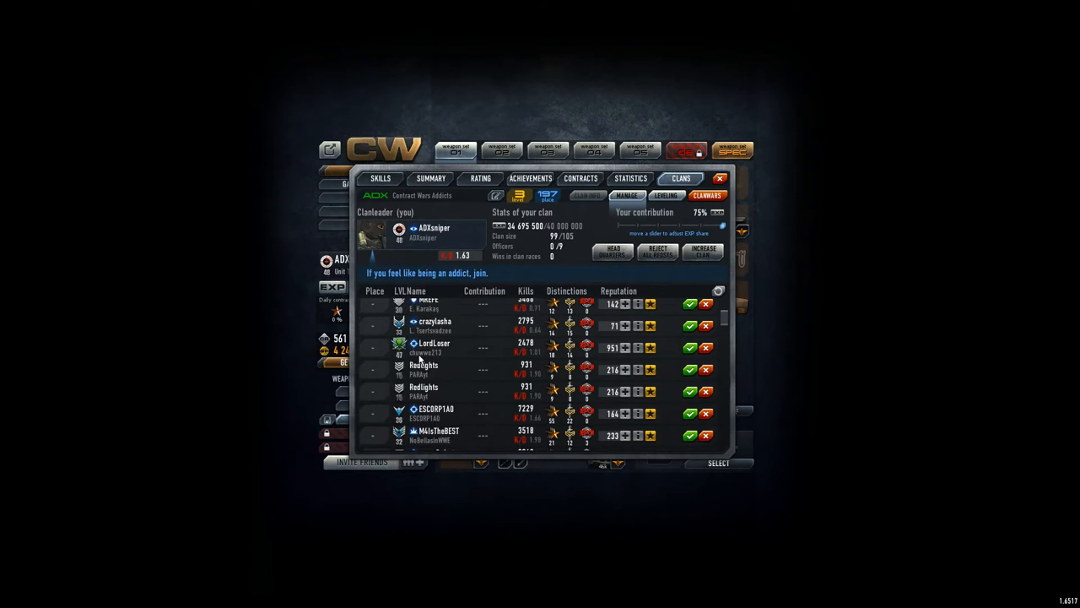
scroll("down", 3)
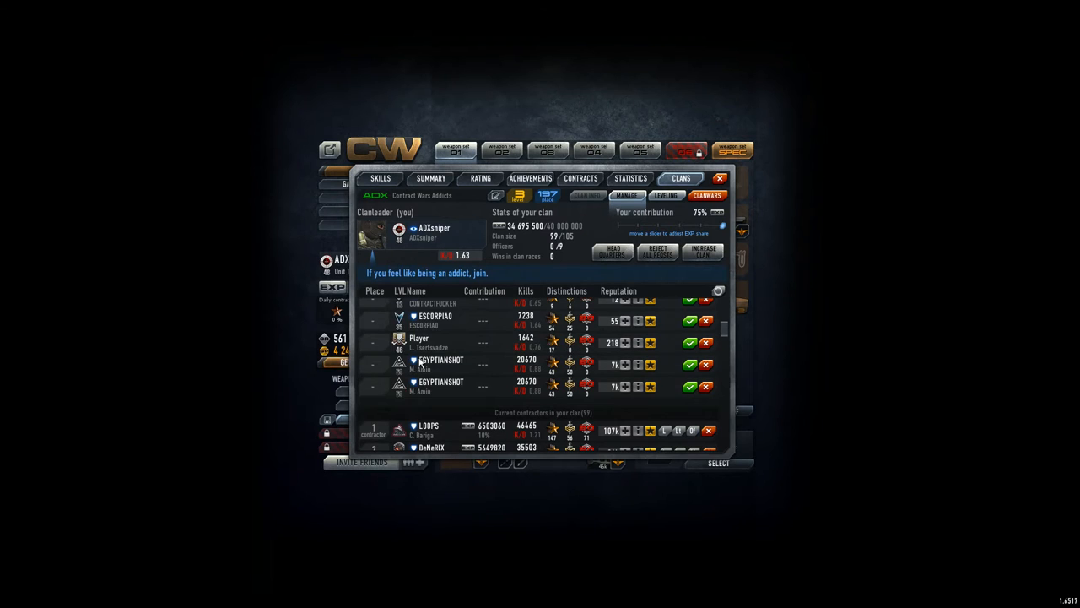
left_click(690, 387)
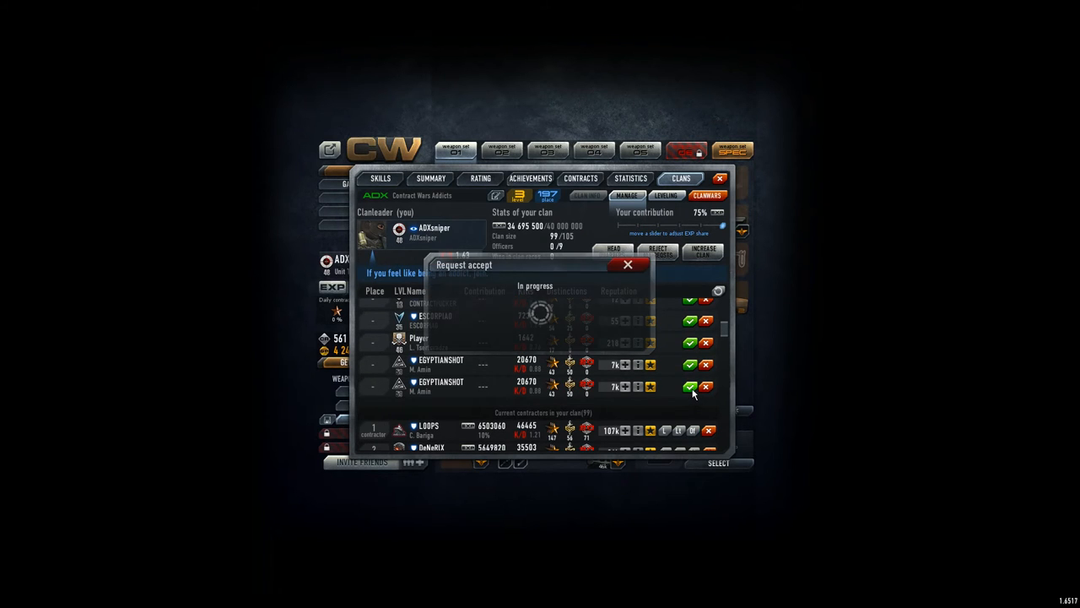
left_click(690, 386)
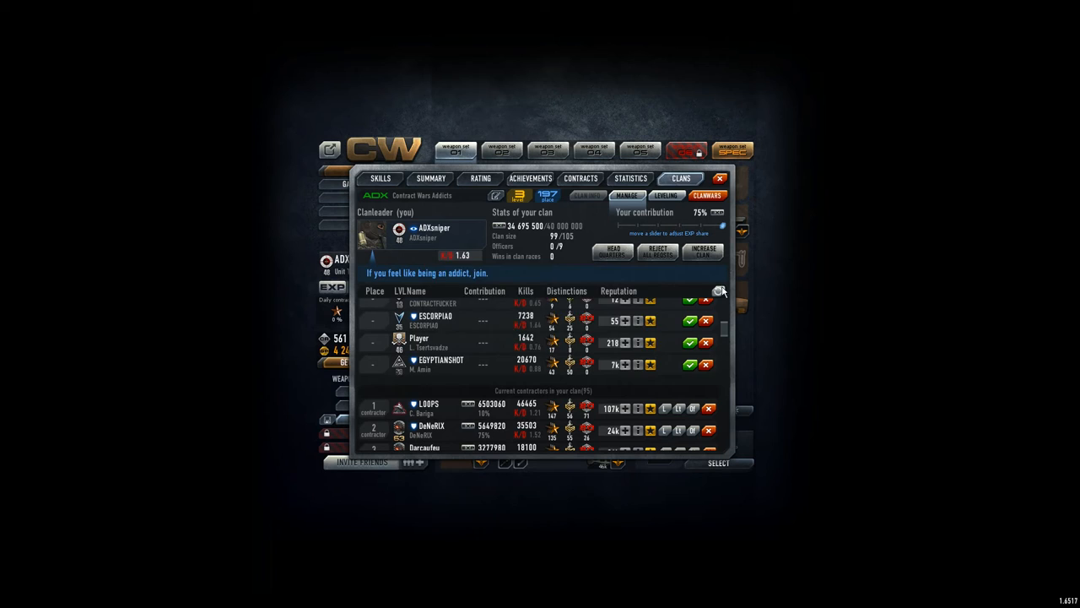
scroll("up", 3)
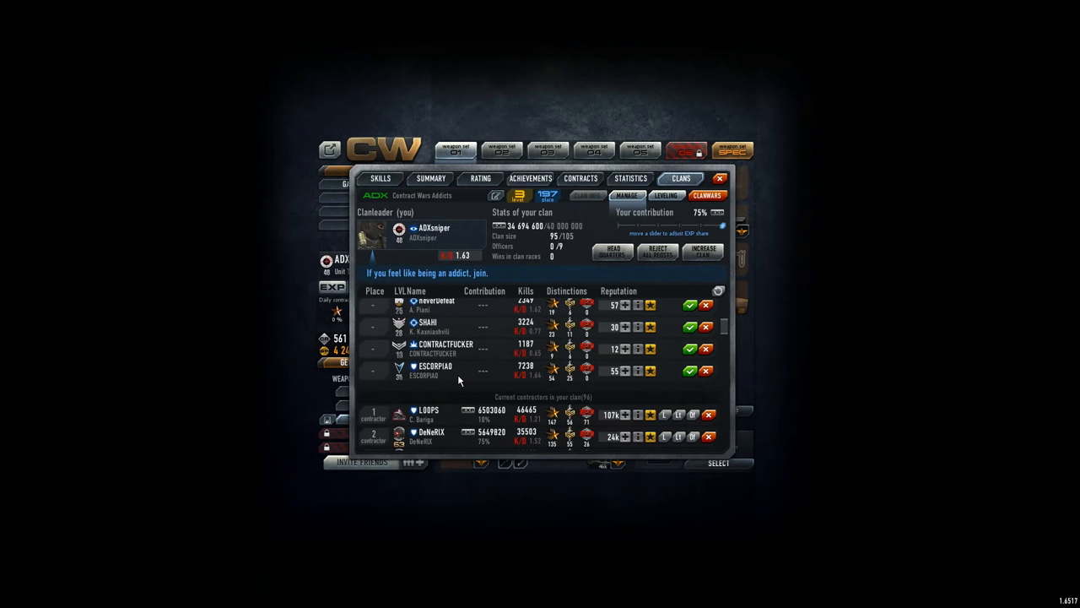
mouse_move(690, 382)
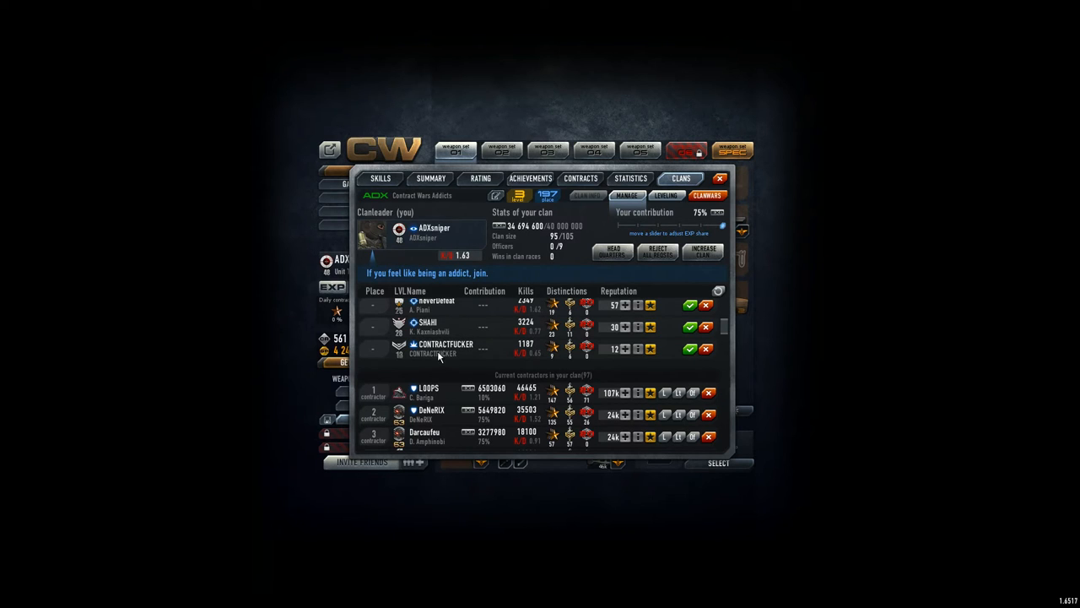
mouse_move(474, 351)
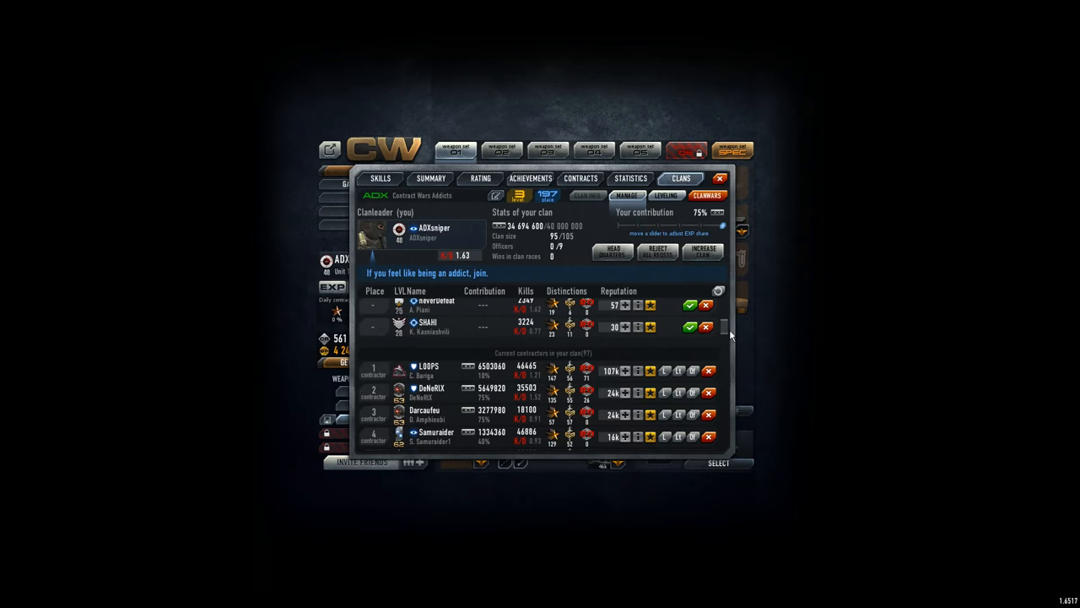
Accept four more applicants from the requests list, filling the clan to 105/105.
scroll("up", 3)
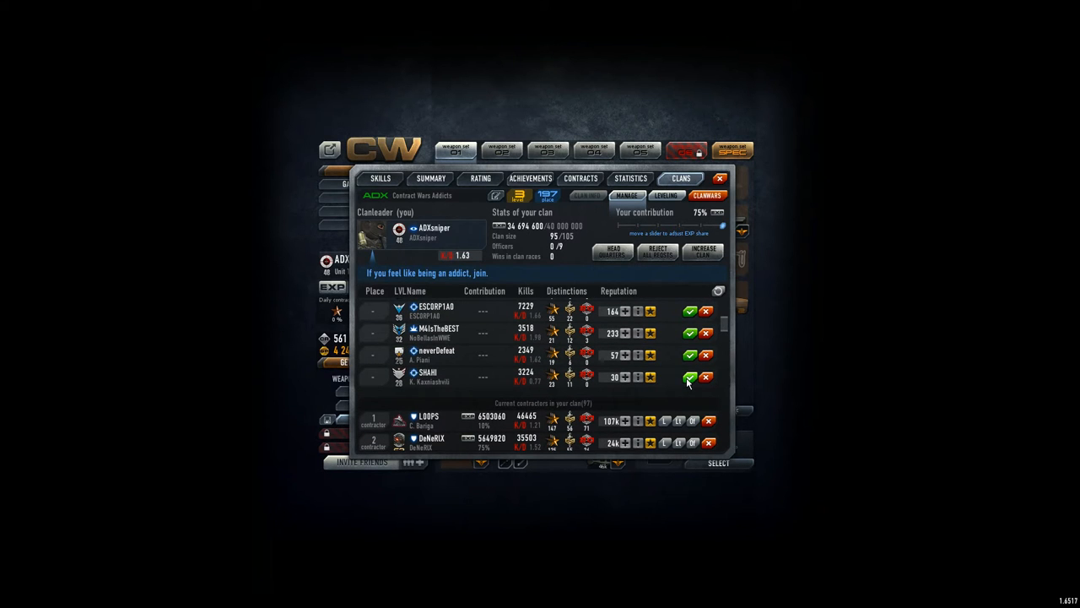
left_click(690, 377)
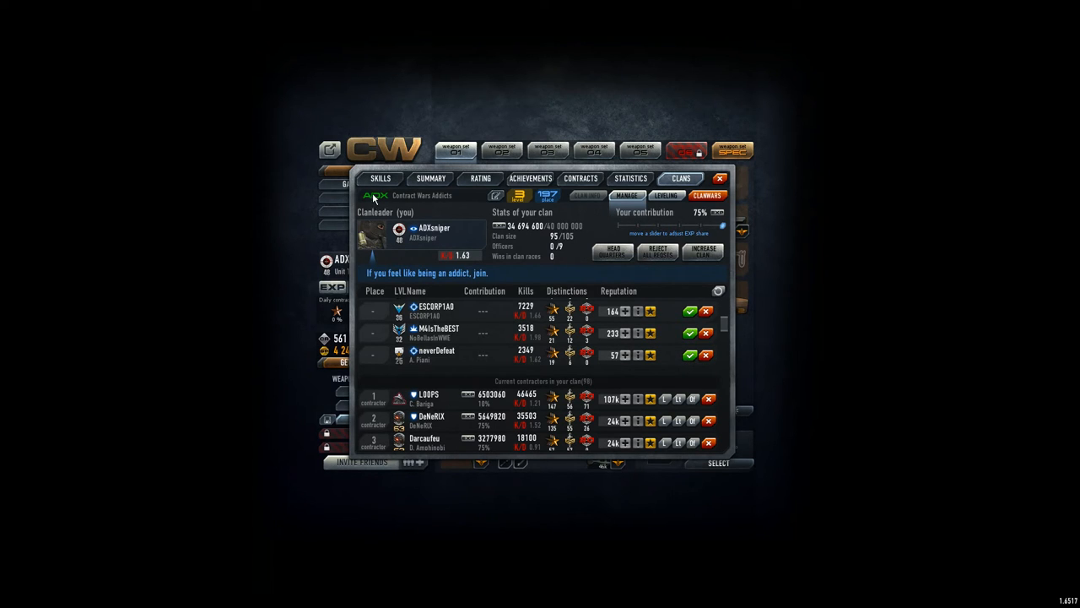
mouse_move(382, 203)
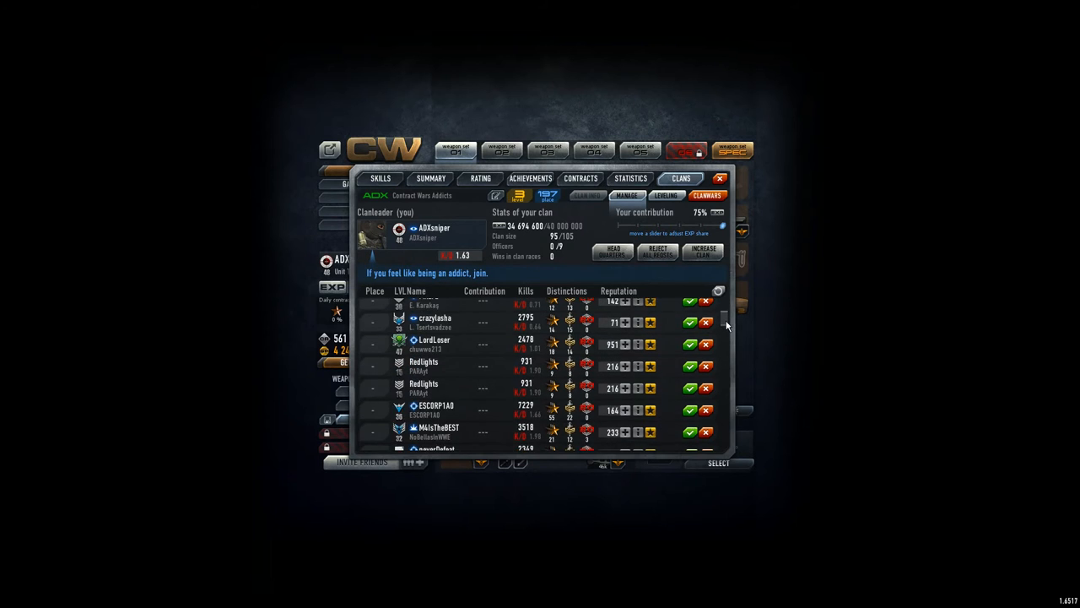
scroll("down", 3)
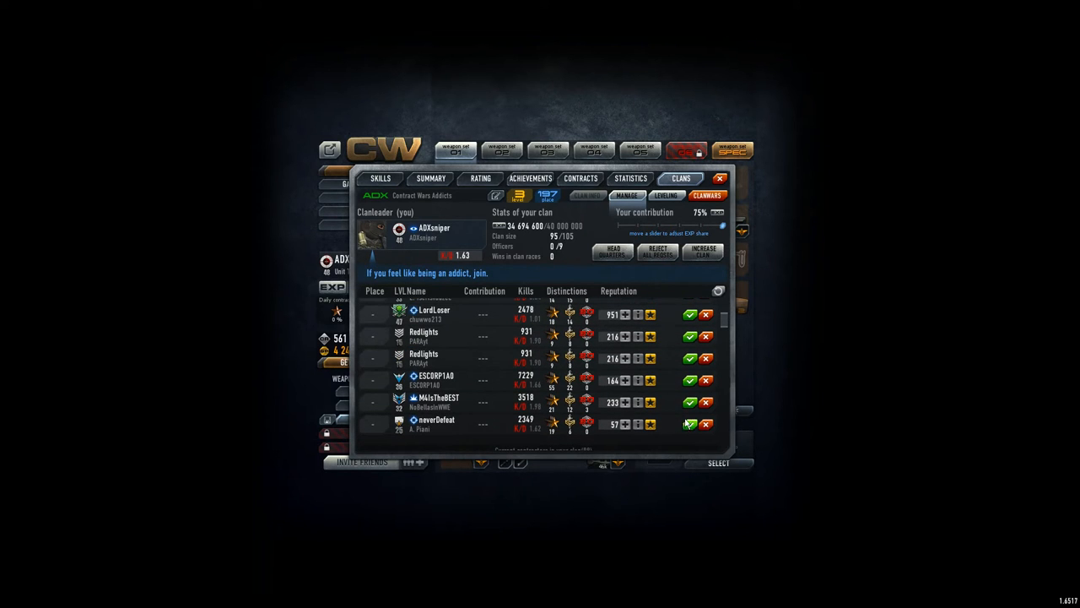
left_click(691, 402)
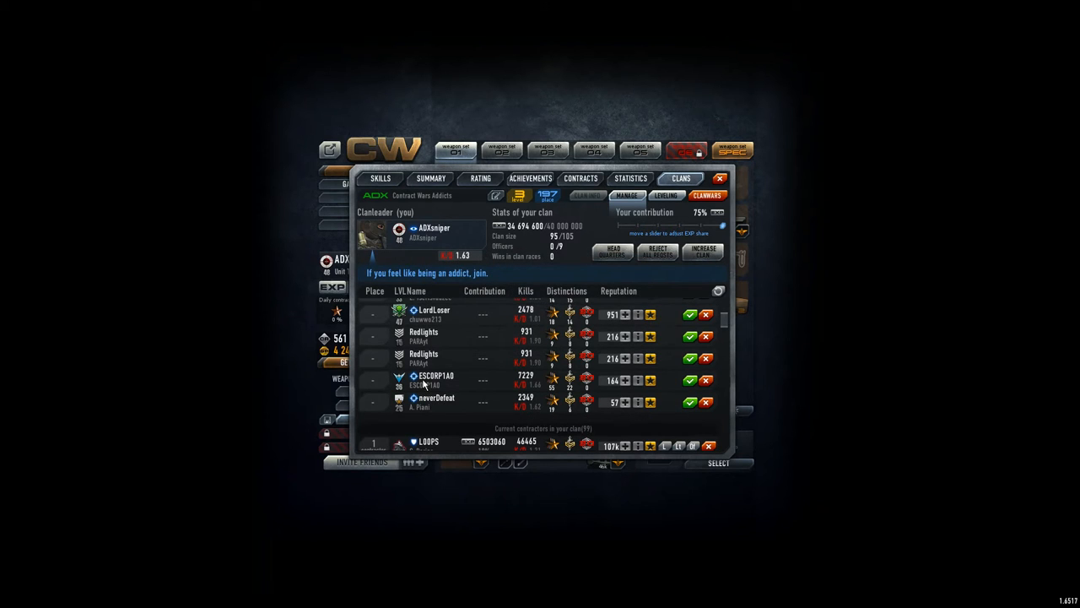
mouse_move(443, 384)
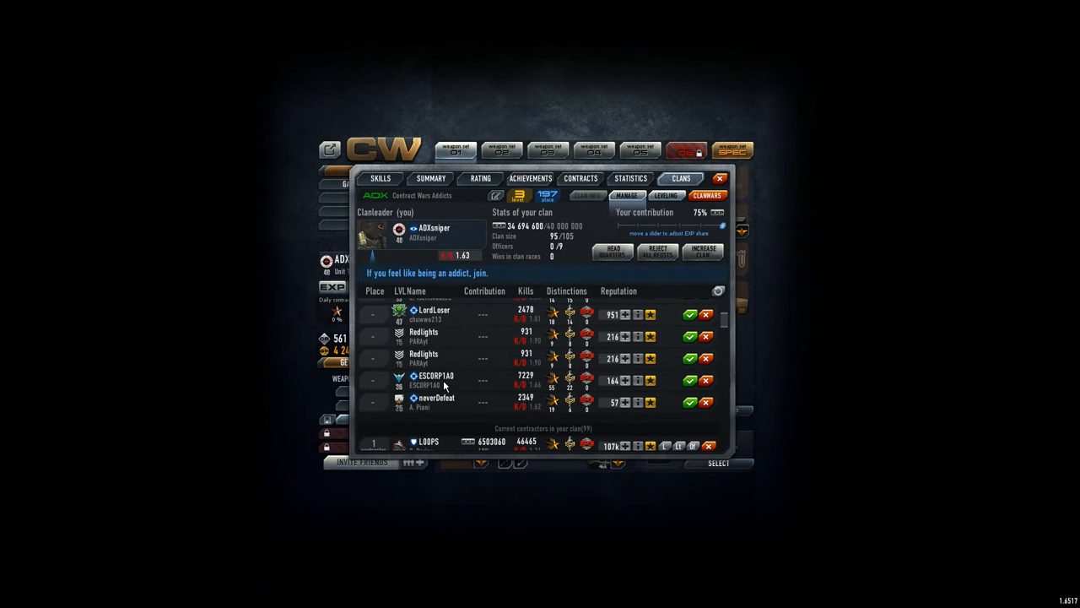
mouse_move(462, 377)
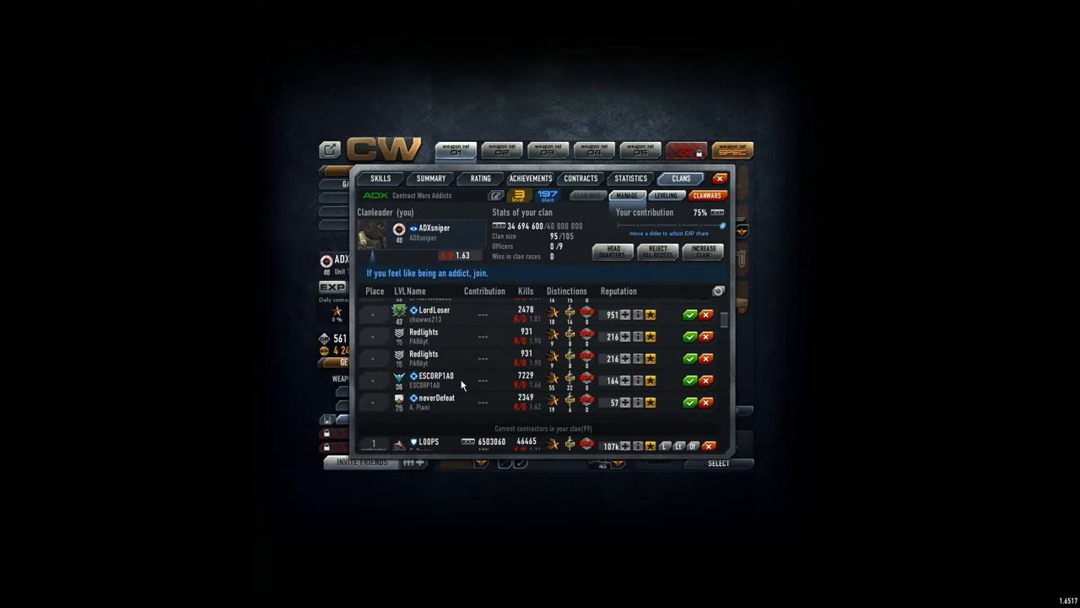
scroll("up", 3)
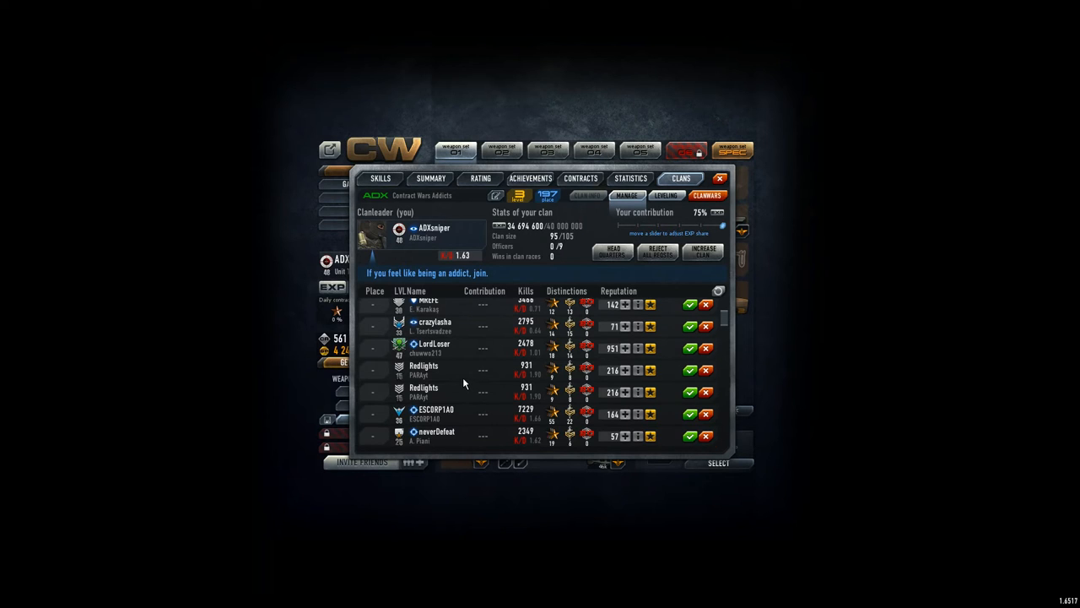
scroll("down", 3)
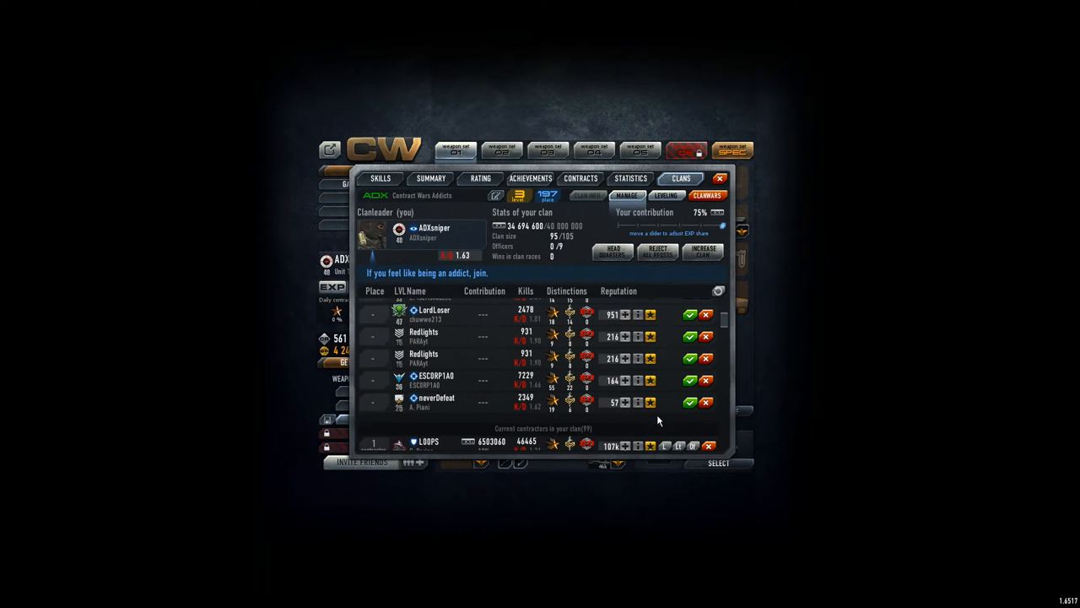
left_click(690, 314)
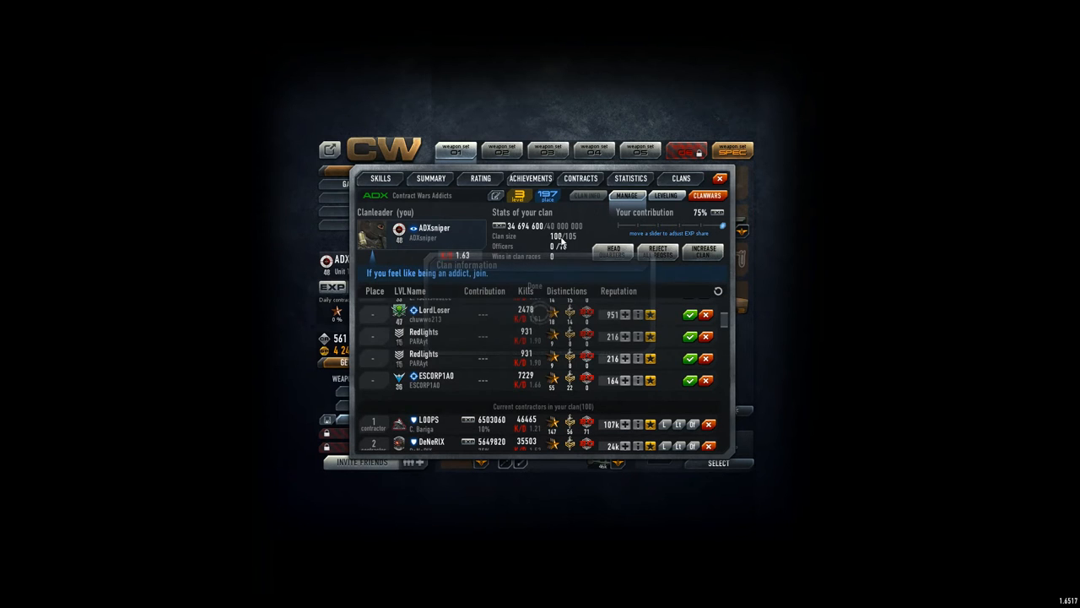
scroll("up", 3)
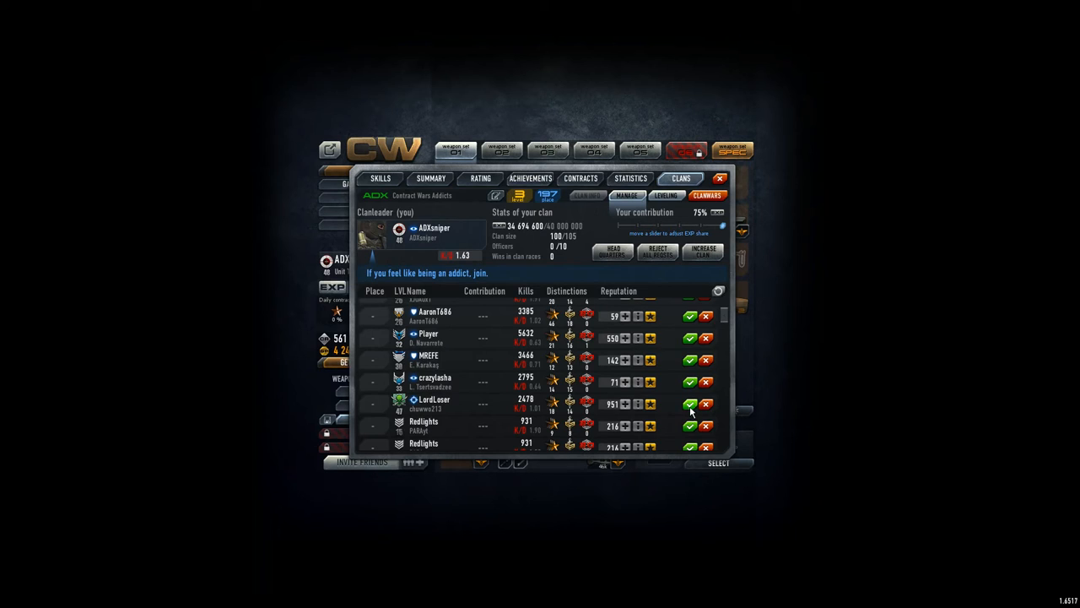
mouse_move(451, 406)
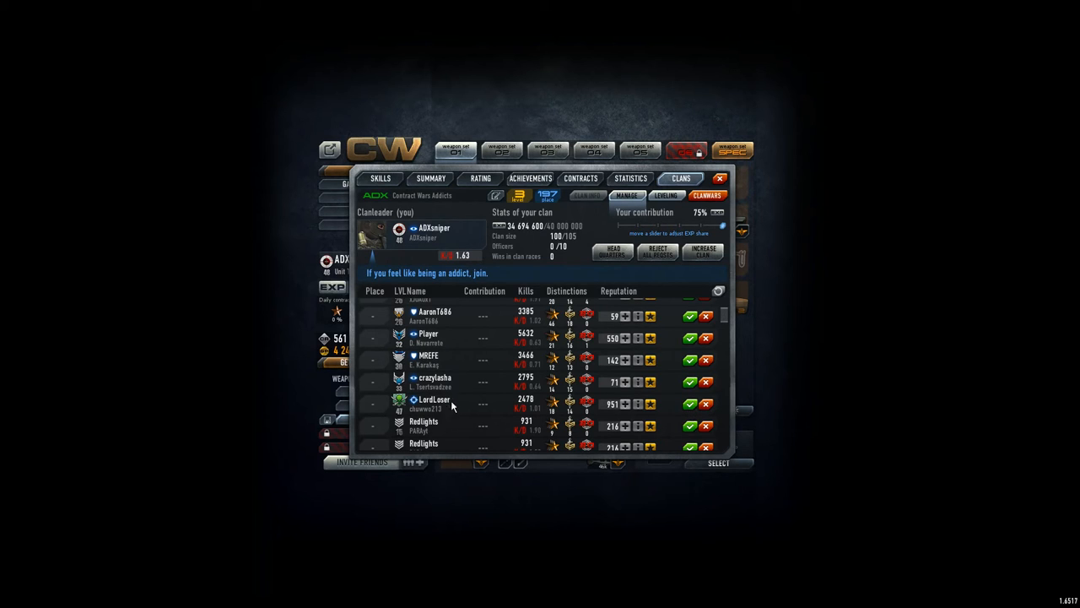
mouse_move(564, 412)
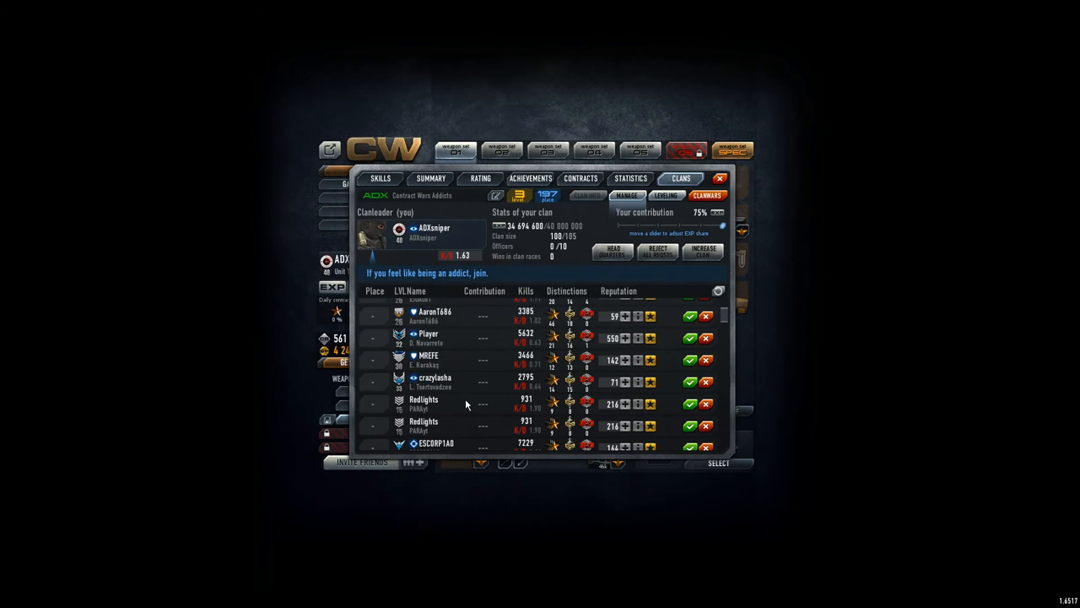
mouse_move(428, 366)
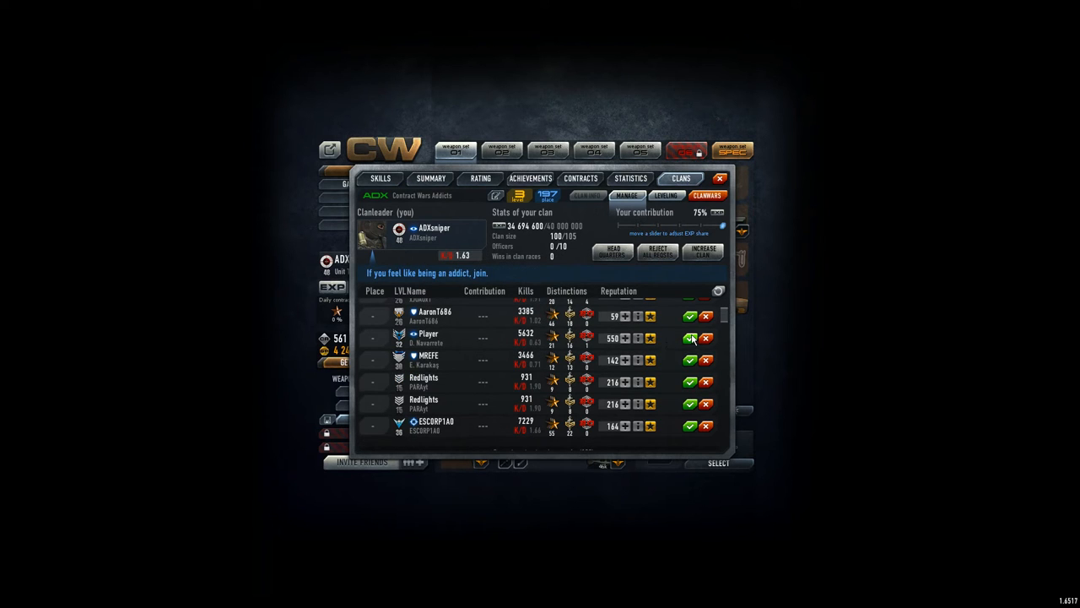
left_click(689, 338)
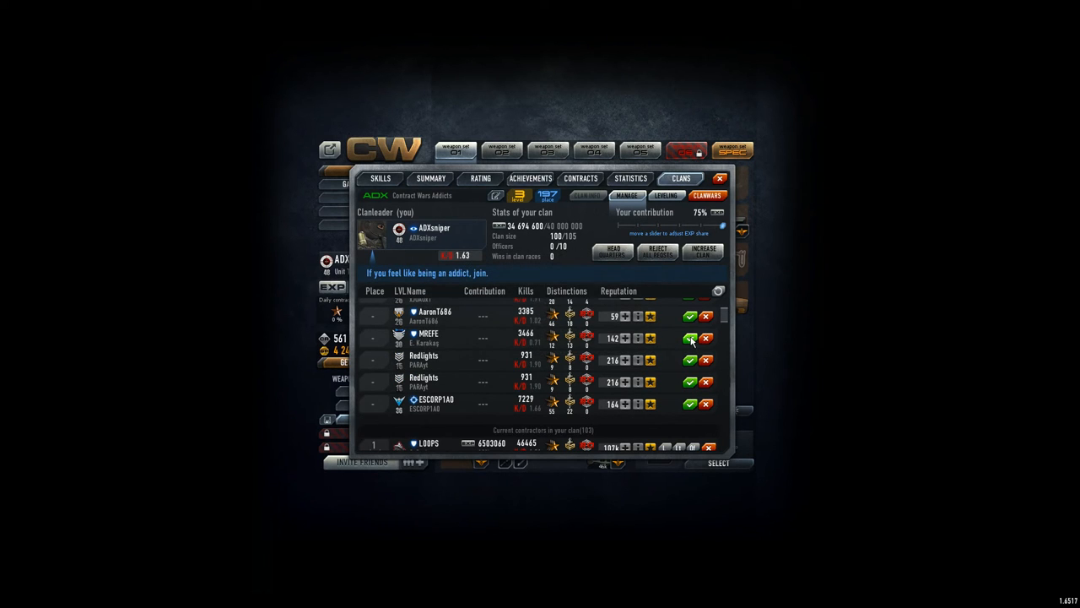
scroll("up", 3)
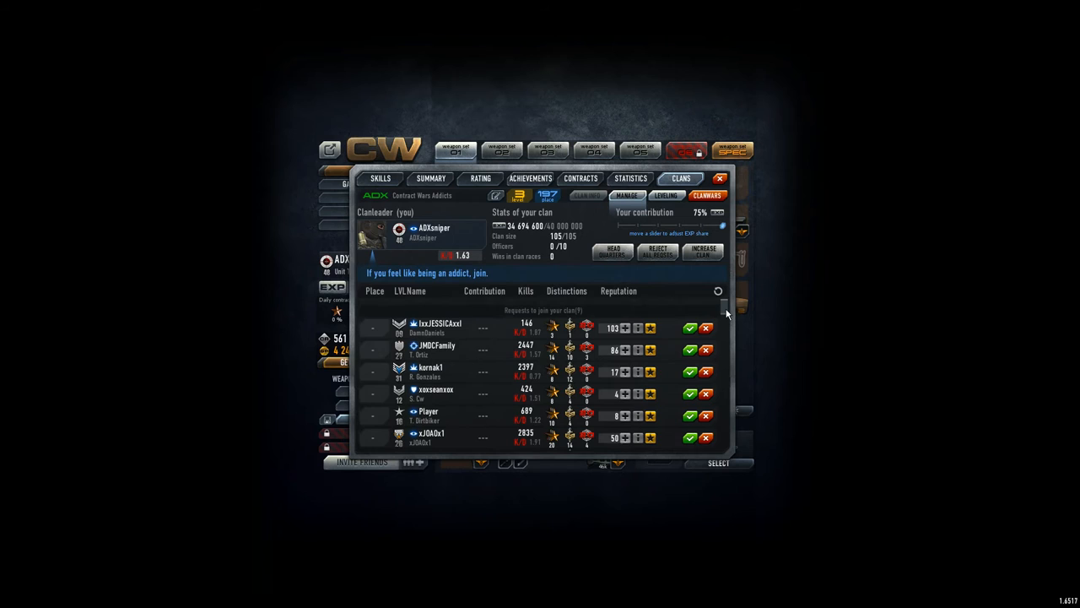
Buy five extra clan slots for 300 gold, raising capacity to 110.
scroll("down", 3)
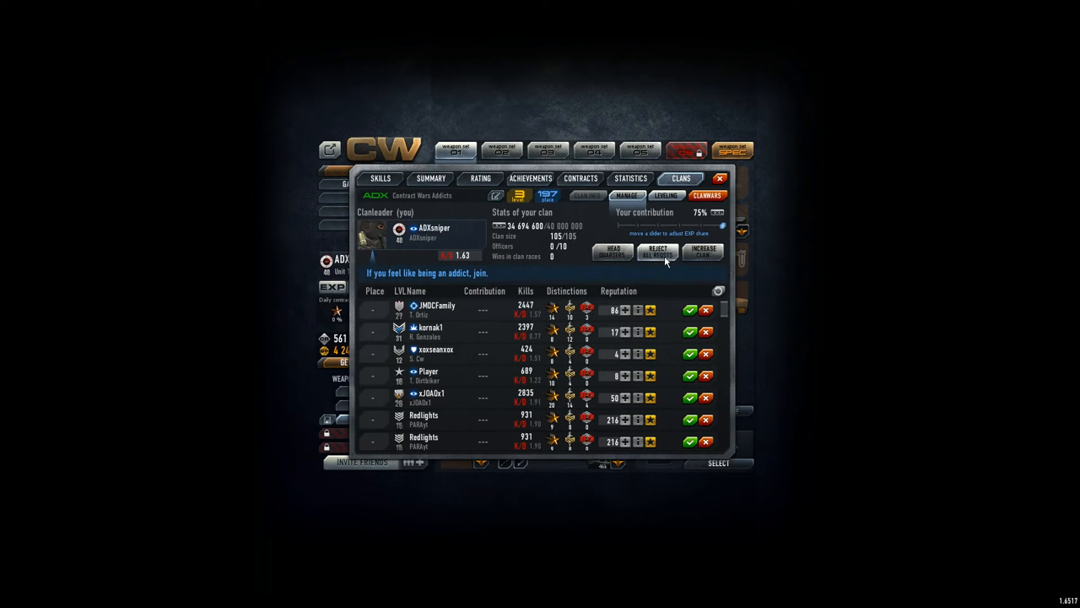
left_click(380, 178)
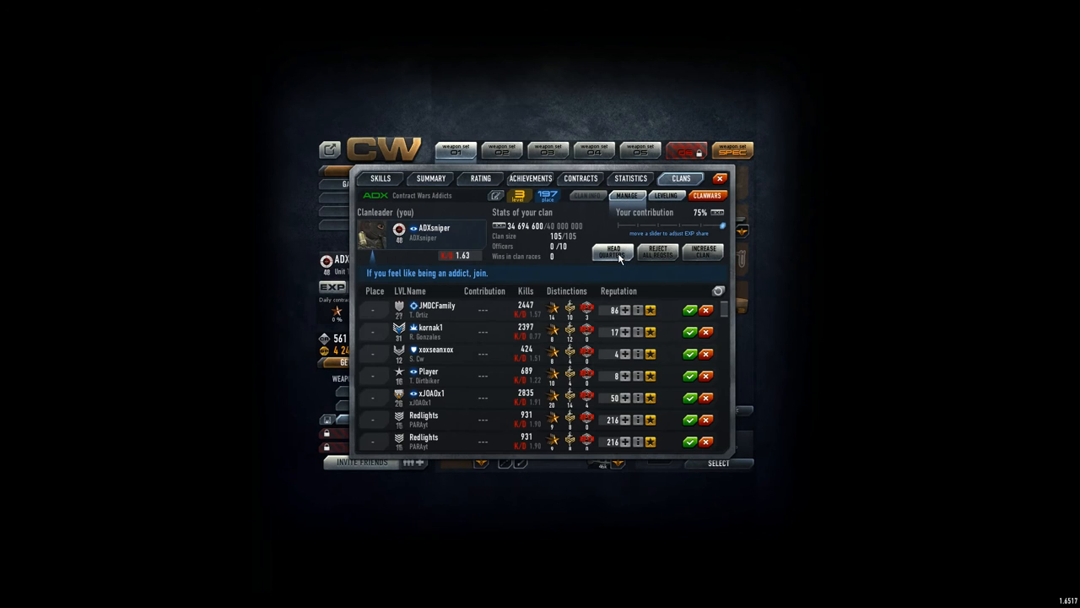
left_click(703, 252)
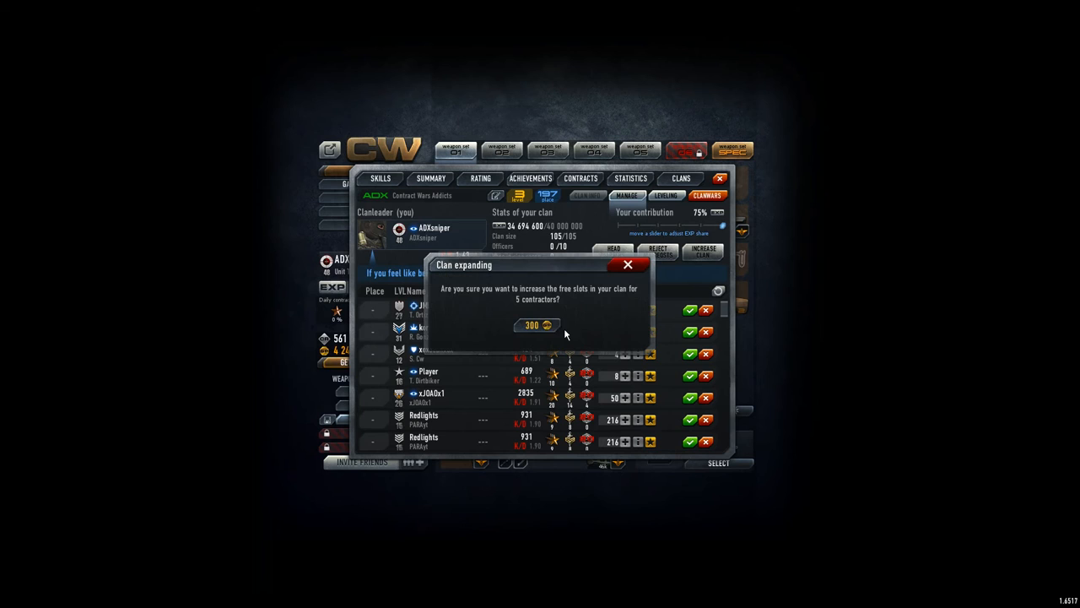
left_click(628, 265)
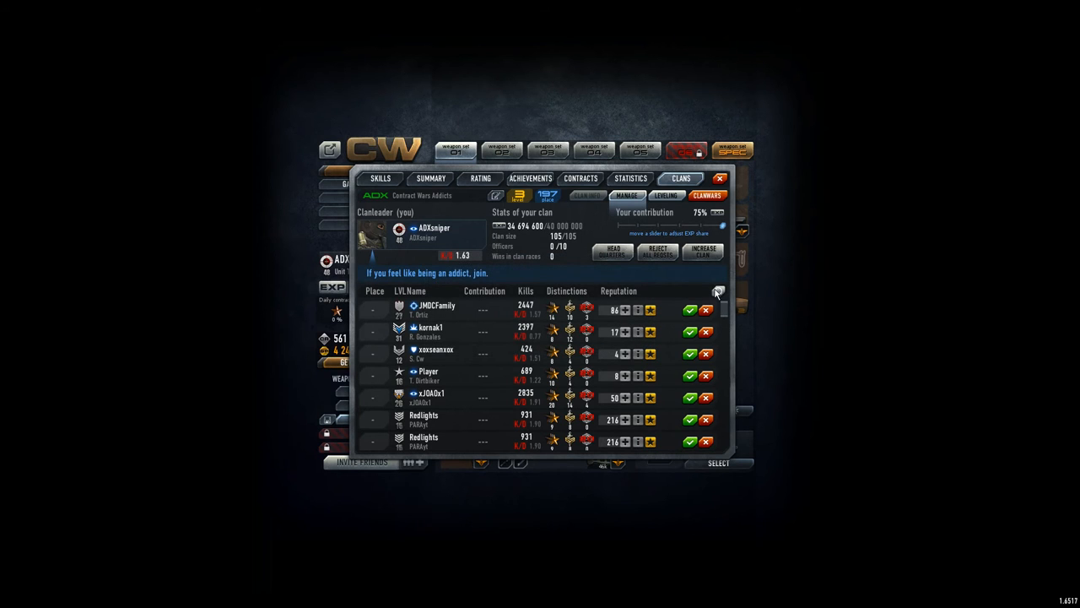
scroll("down", 3)
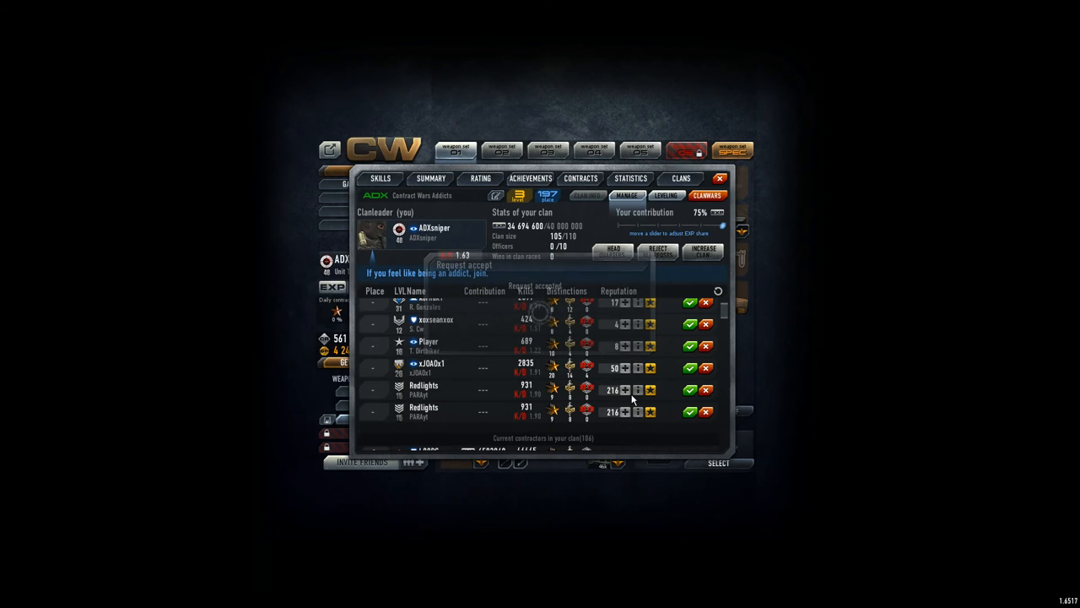
left_click(691, 368)
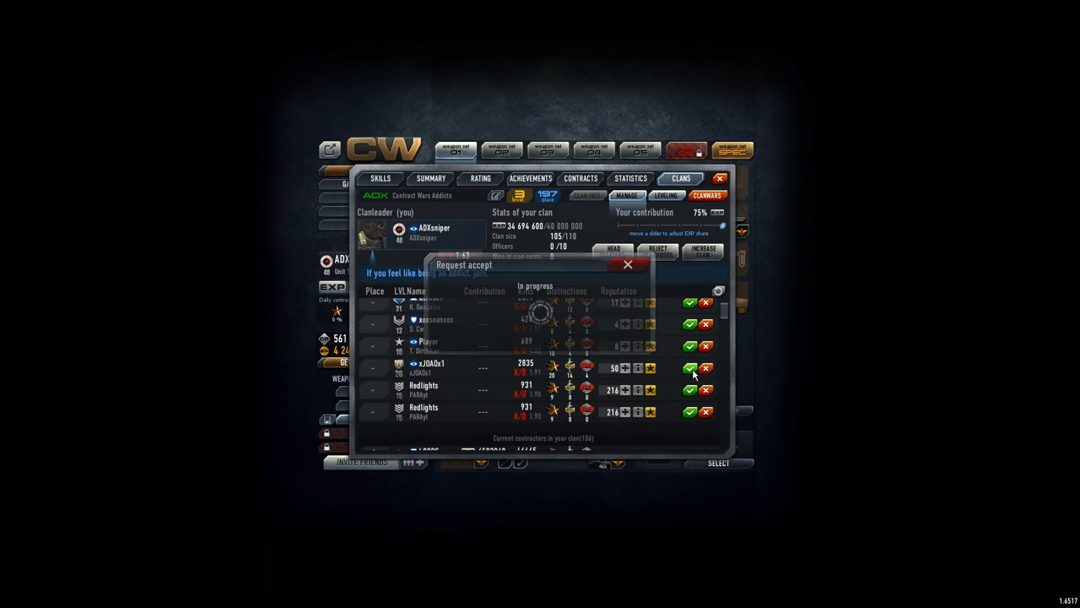
left_click(690, 368)
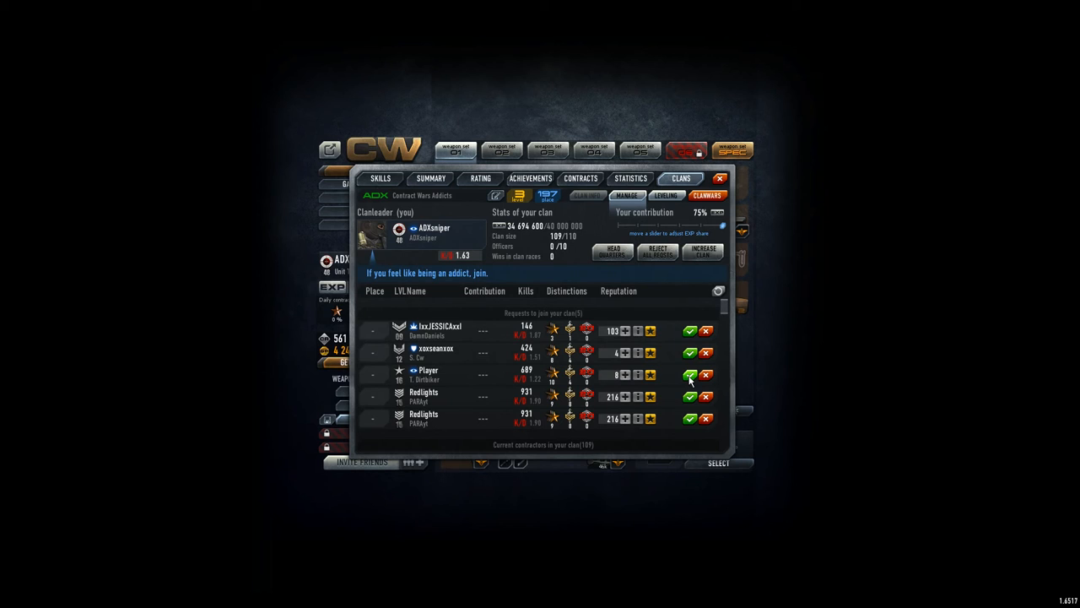
left_click(690, 374)
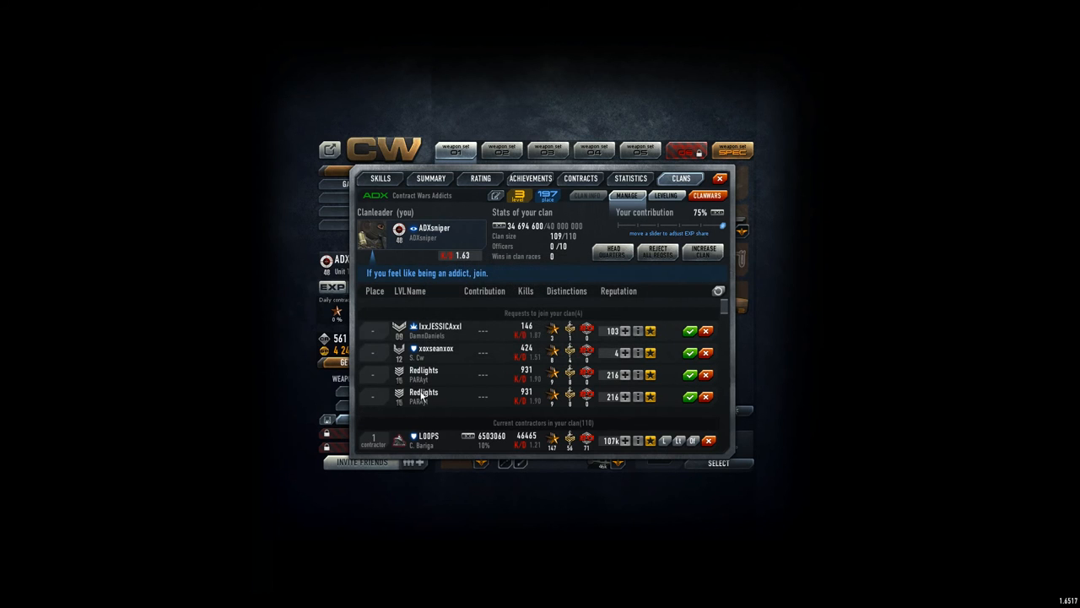
left_click(718, 292)
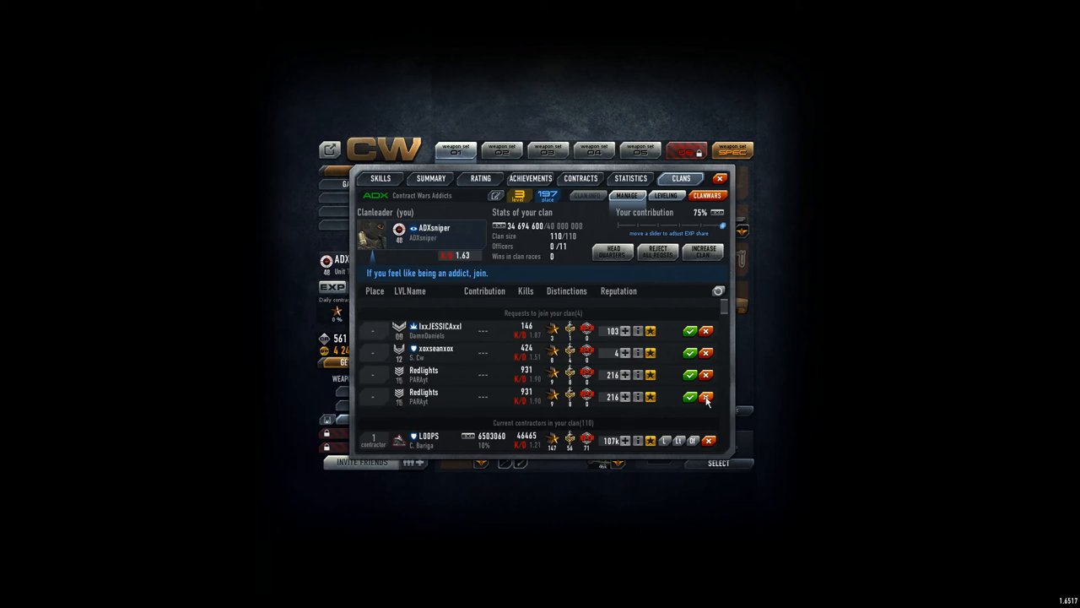
Reject both Redlights join requests and open the Skills History subtab.
left_click(708, 397)
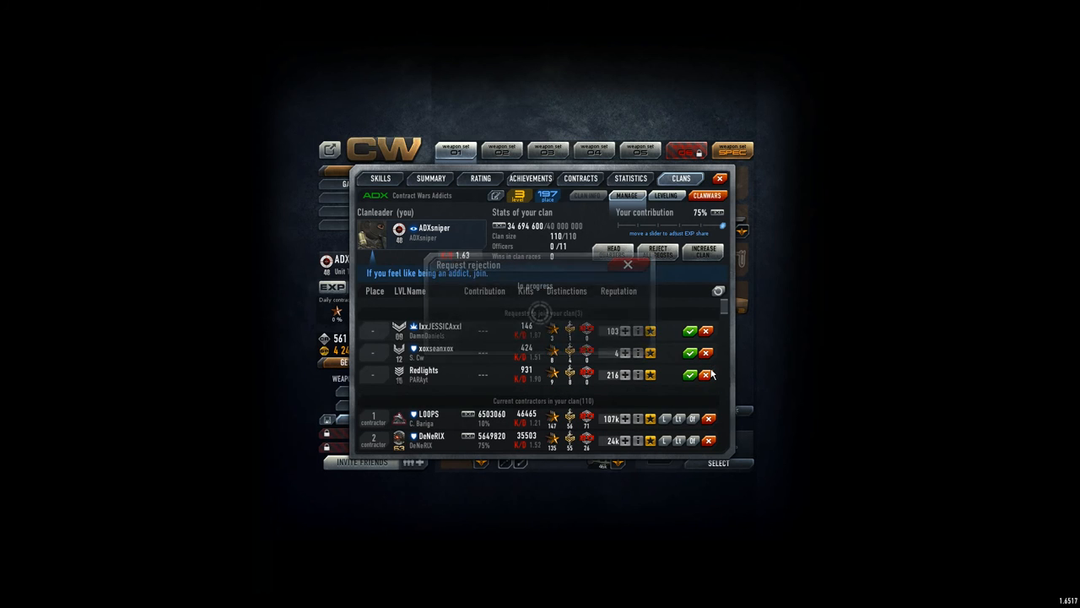
left_click(707, 375)
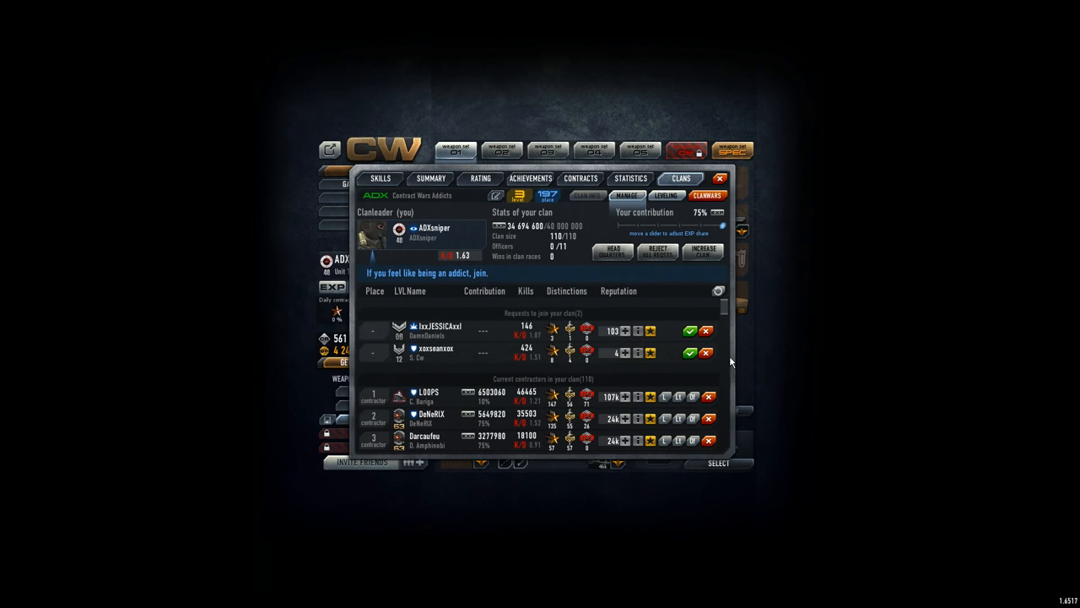
mouse_move(727, 334)
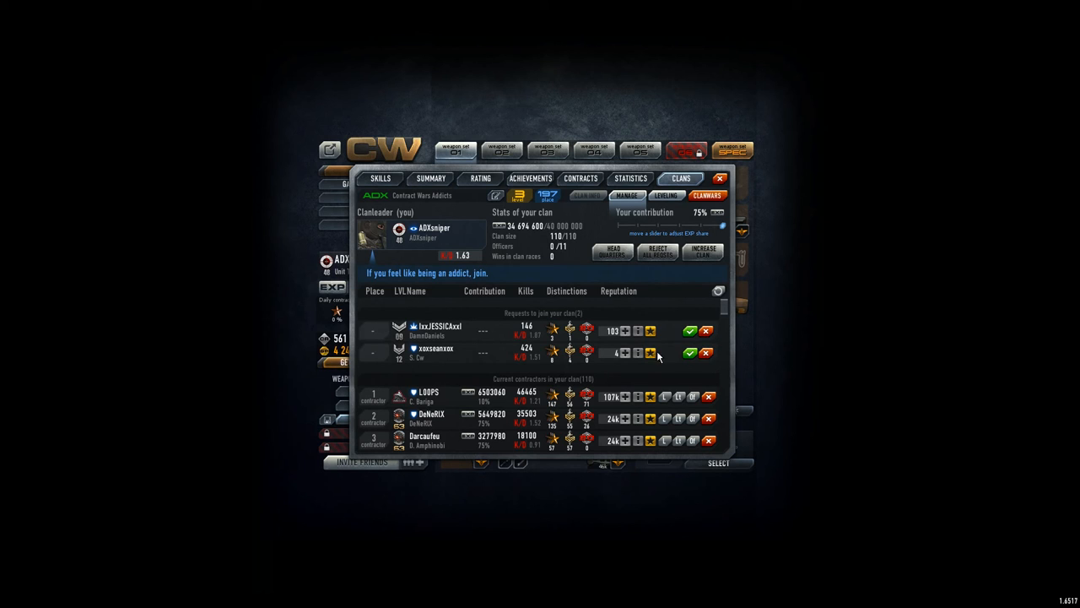
mouse_move(724, 312)
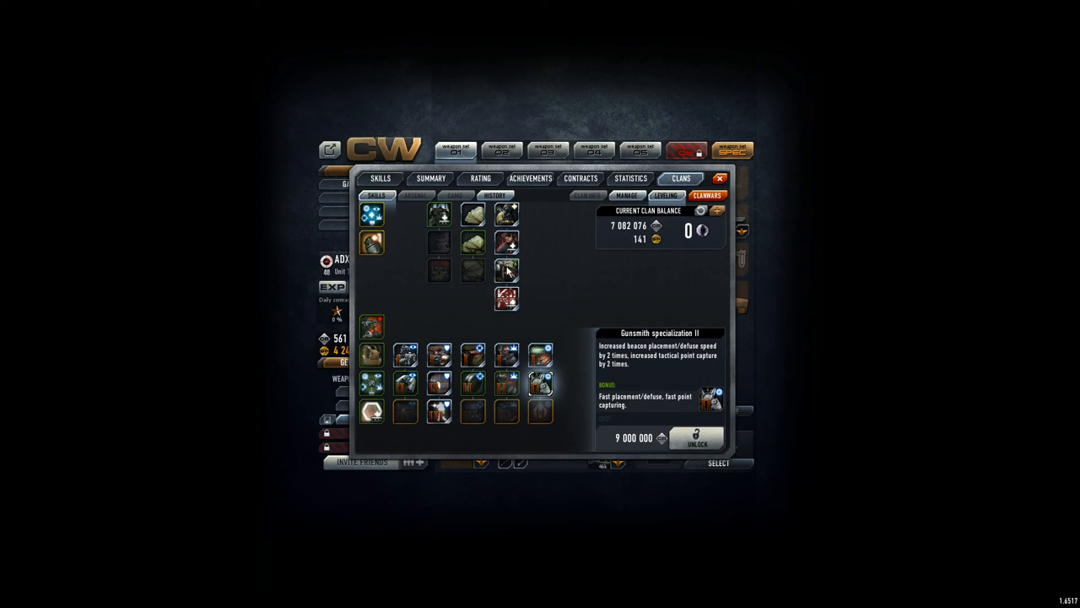
left_click(472, 244)
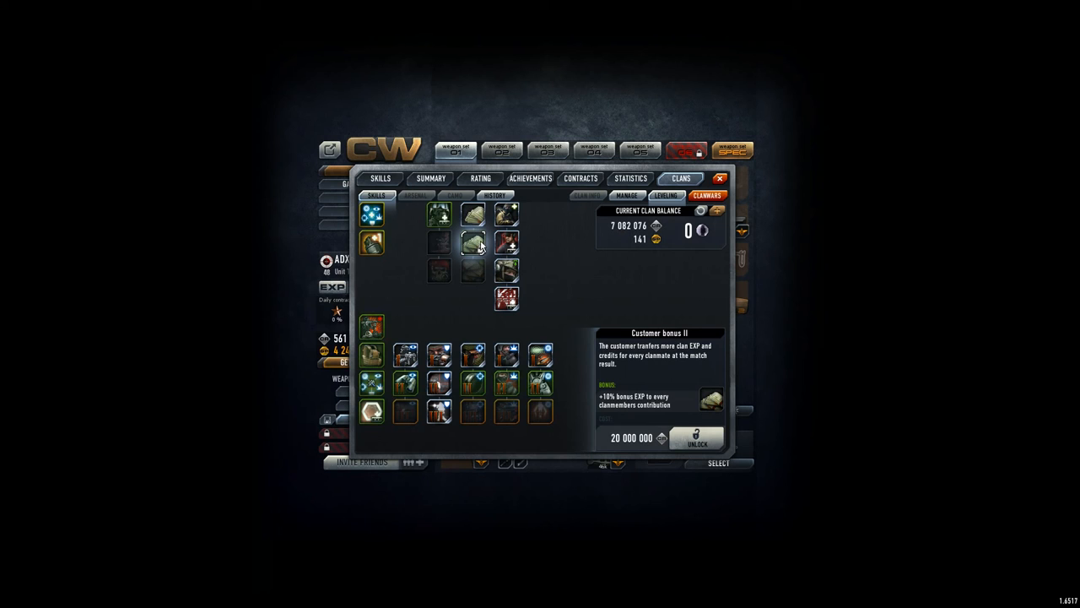
left_click(494, 195)
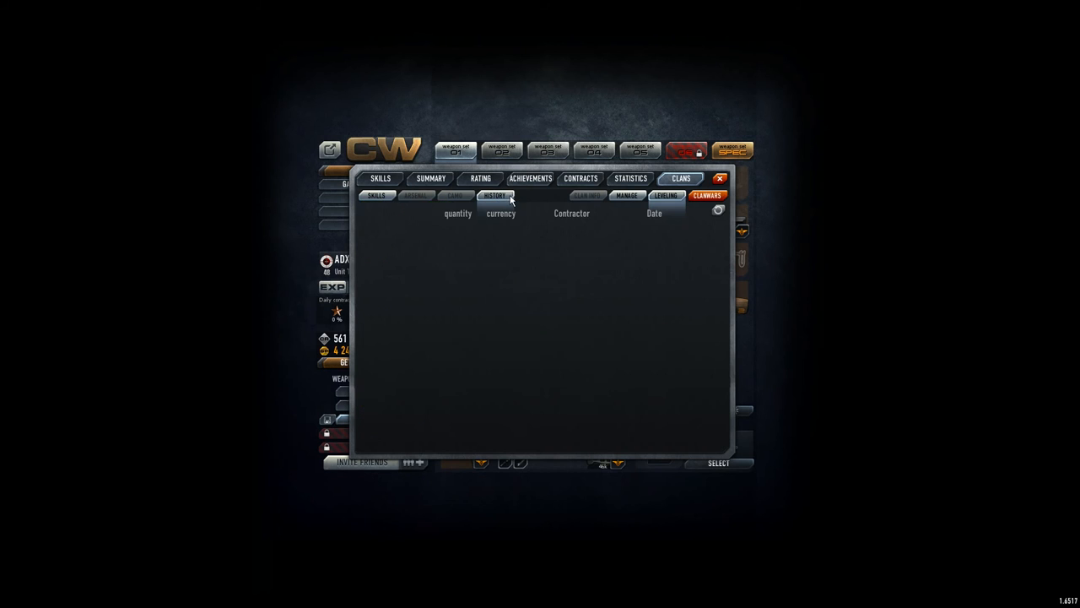
Load the clan fund donation entries, then switch to the Manage member list.
left_click(495, 195)
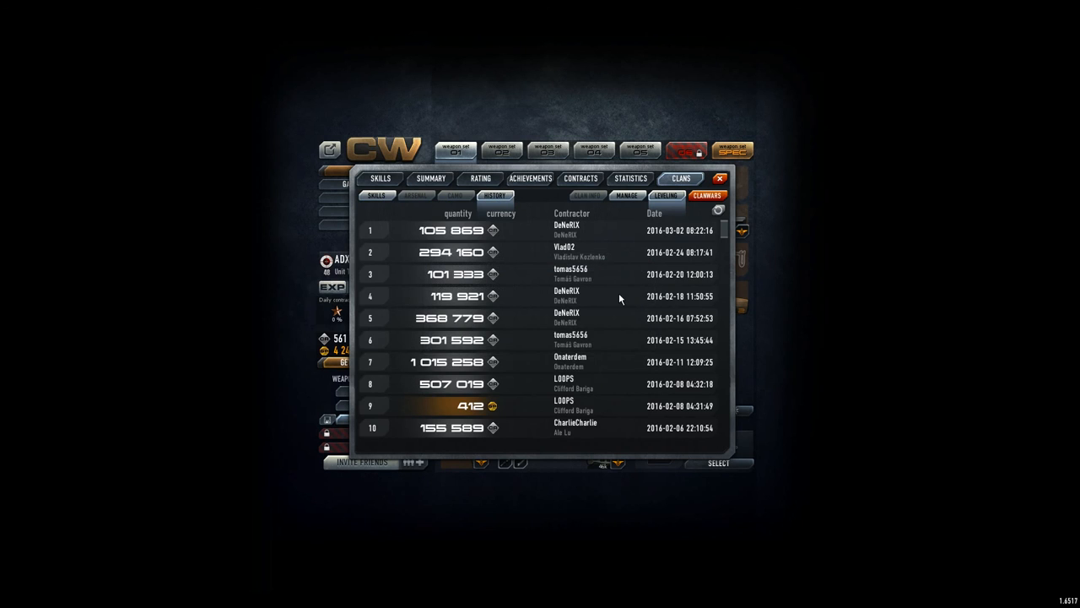
mouse_move(592, 270)
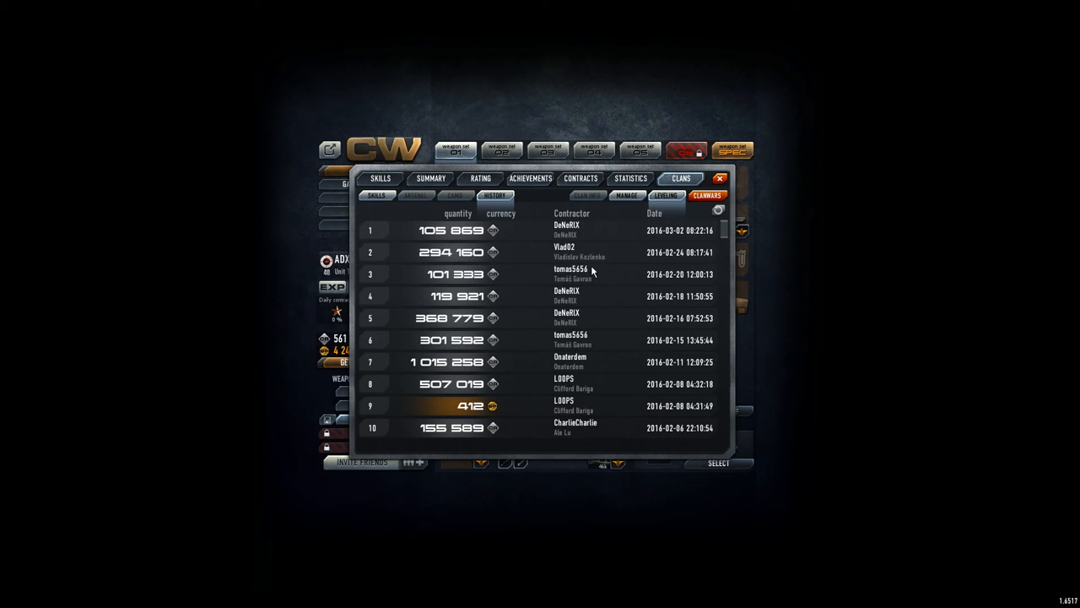
mouse_move(655, 228)
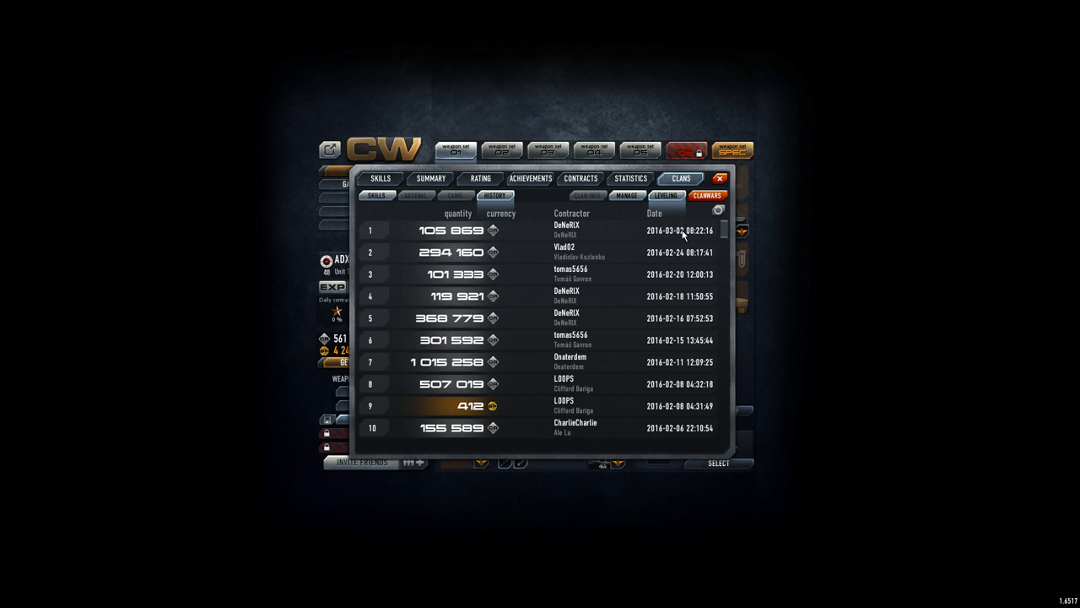
mouse_move(454, 213)
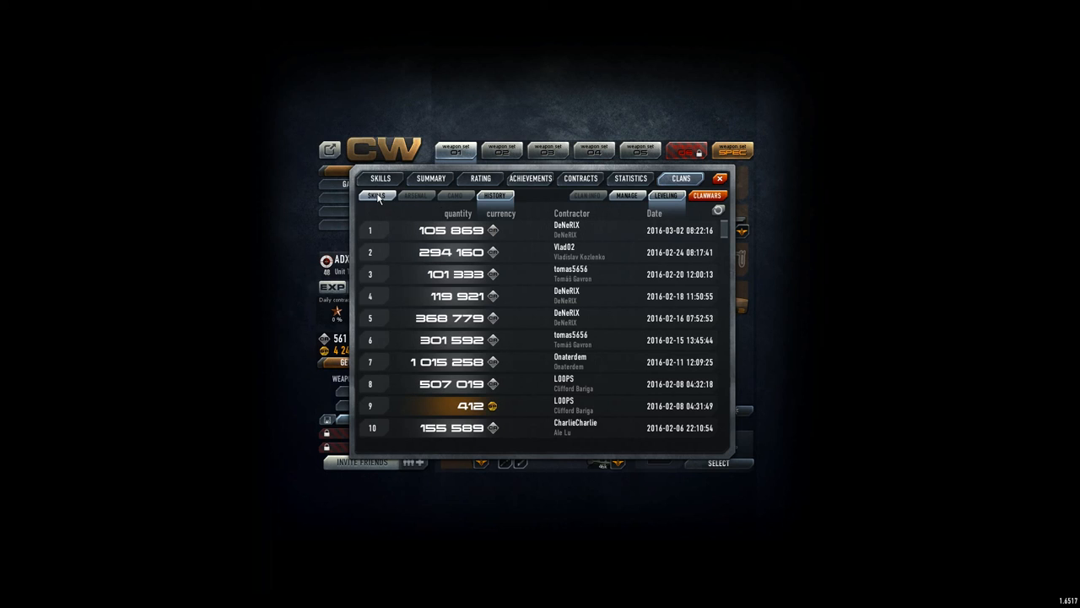
left_click(626, 195)
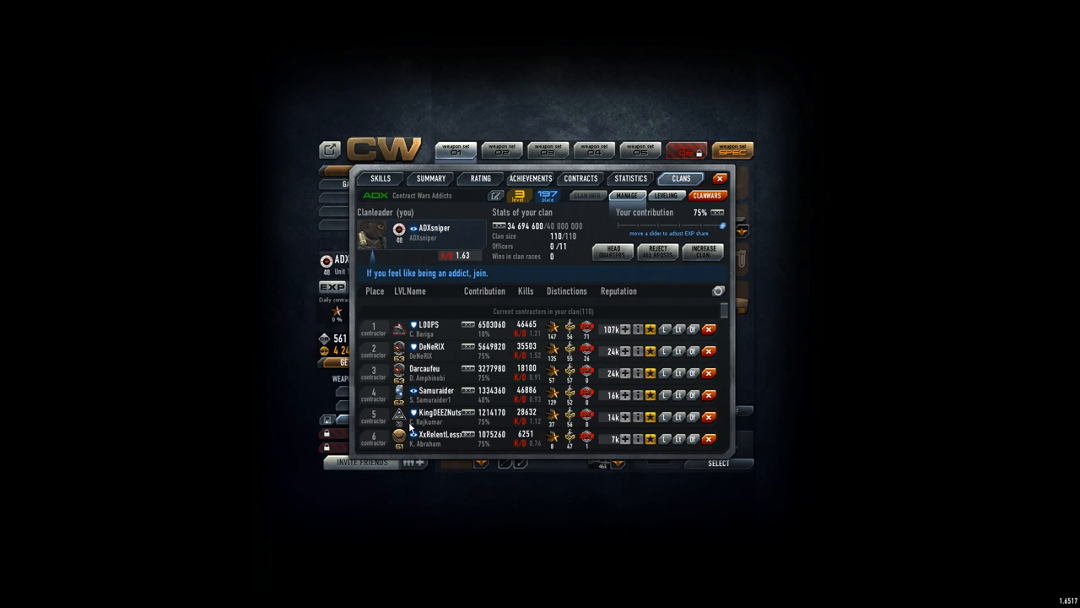
mouse_move(451, 416)
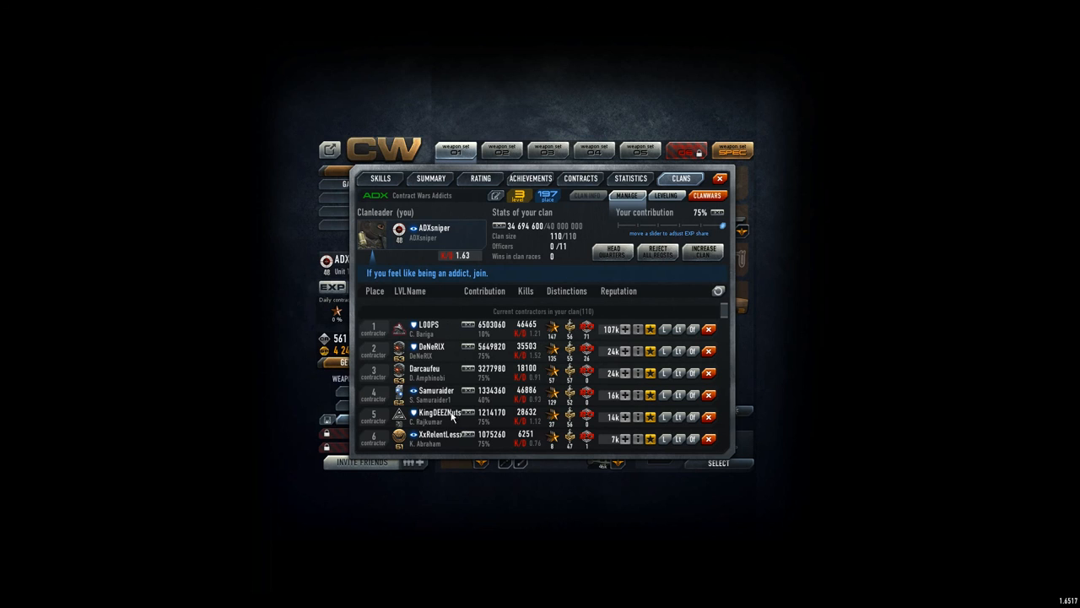
scroll("down", 3)
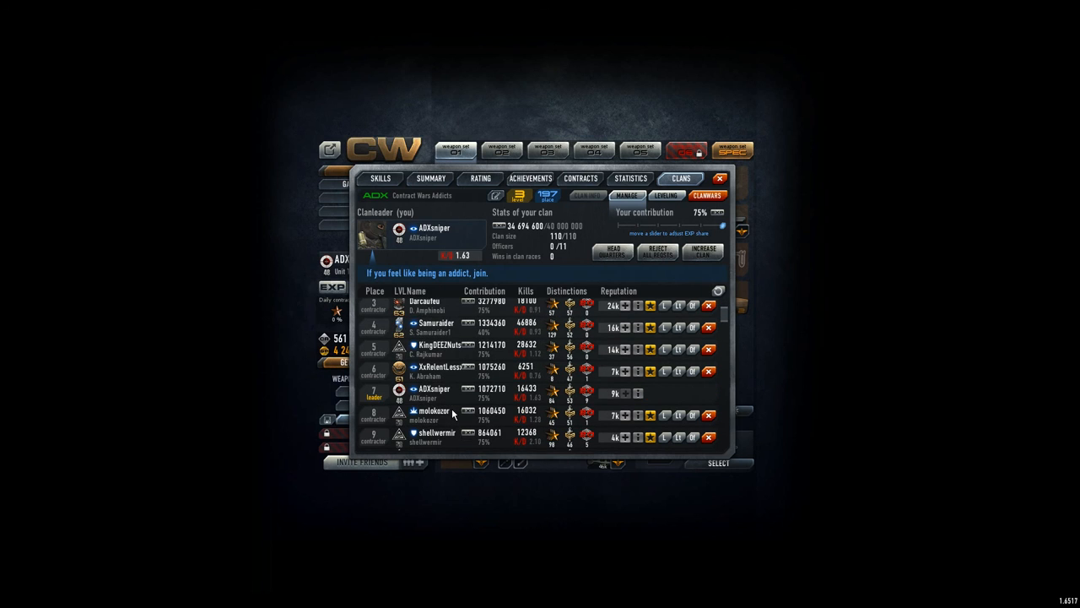
scroll("down", 3)
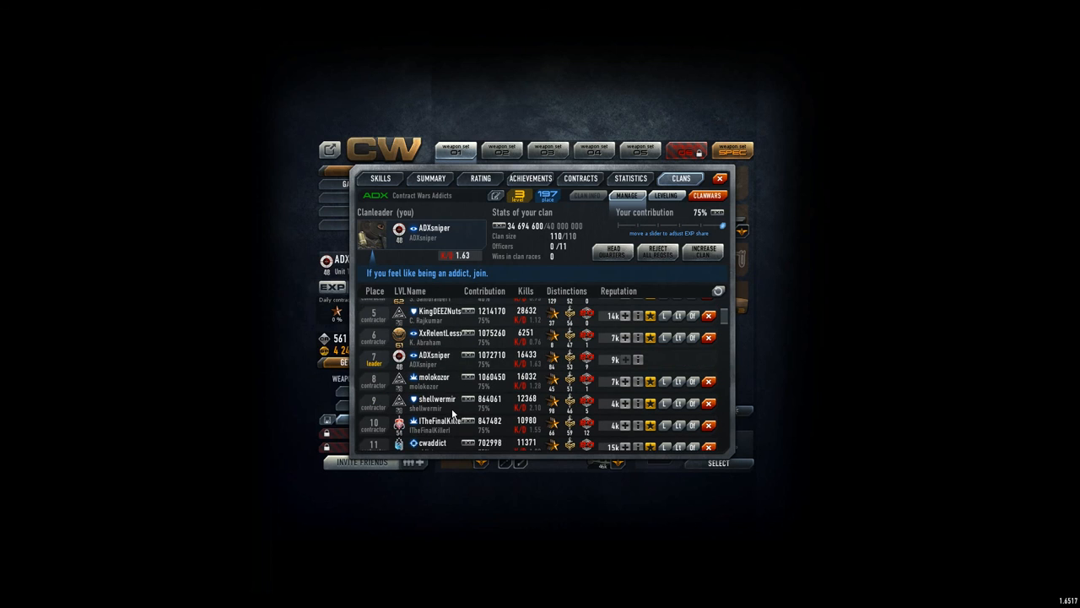
scroll("down", 3)
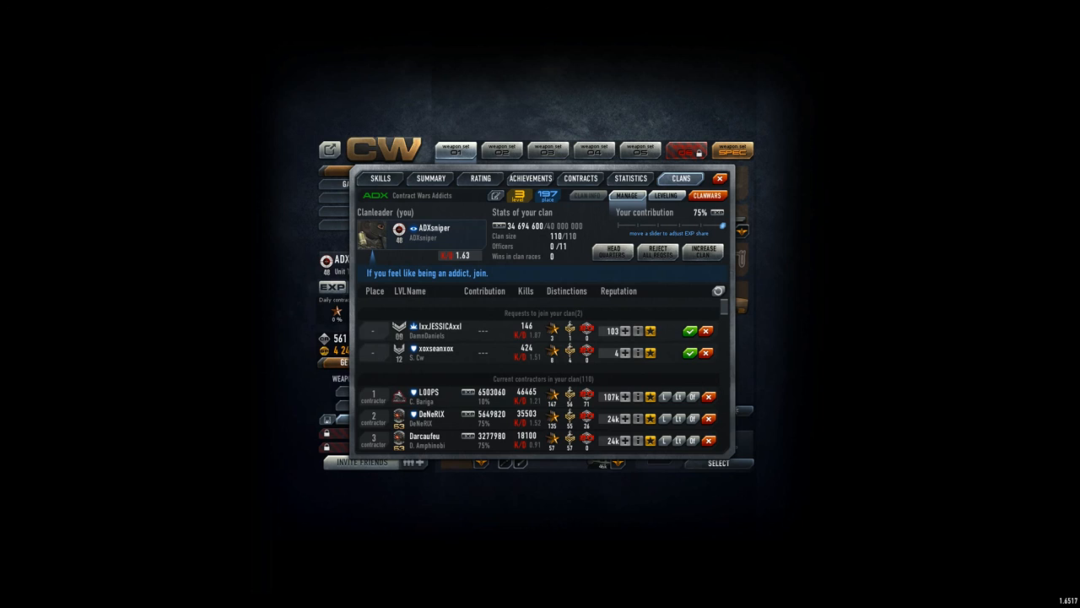
mouse_move(1076, 196)
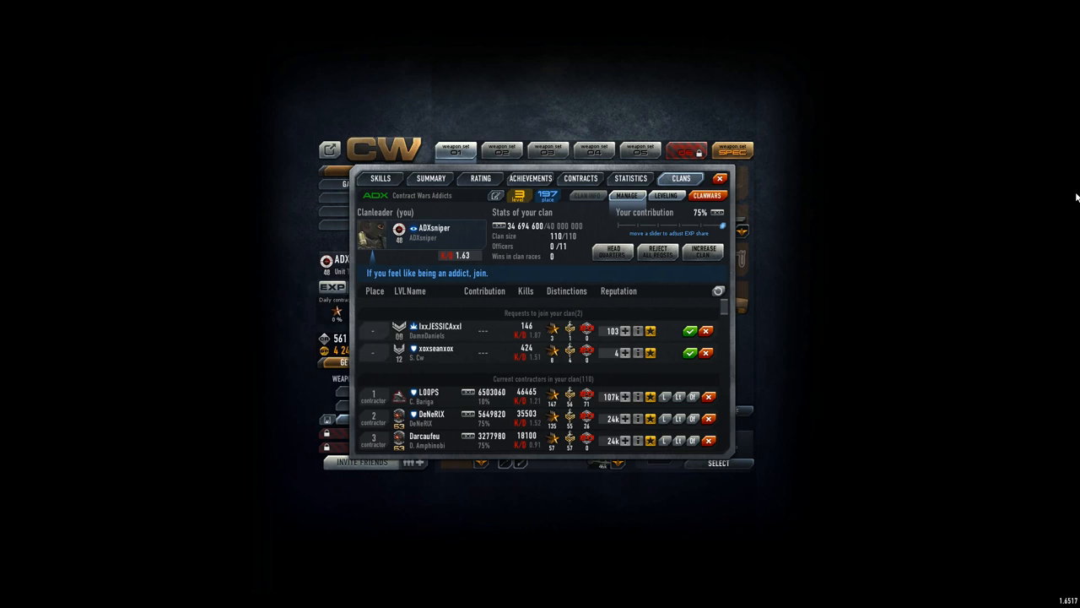